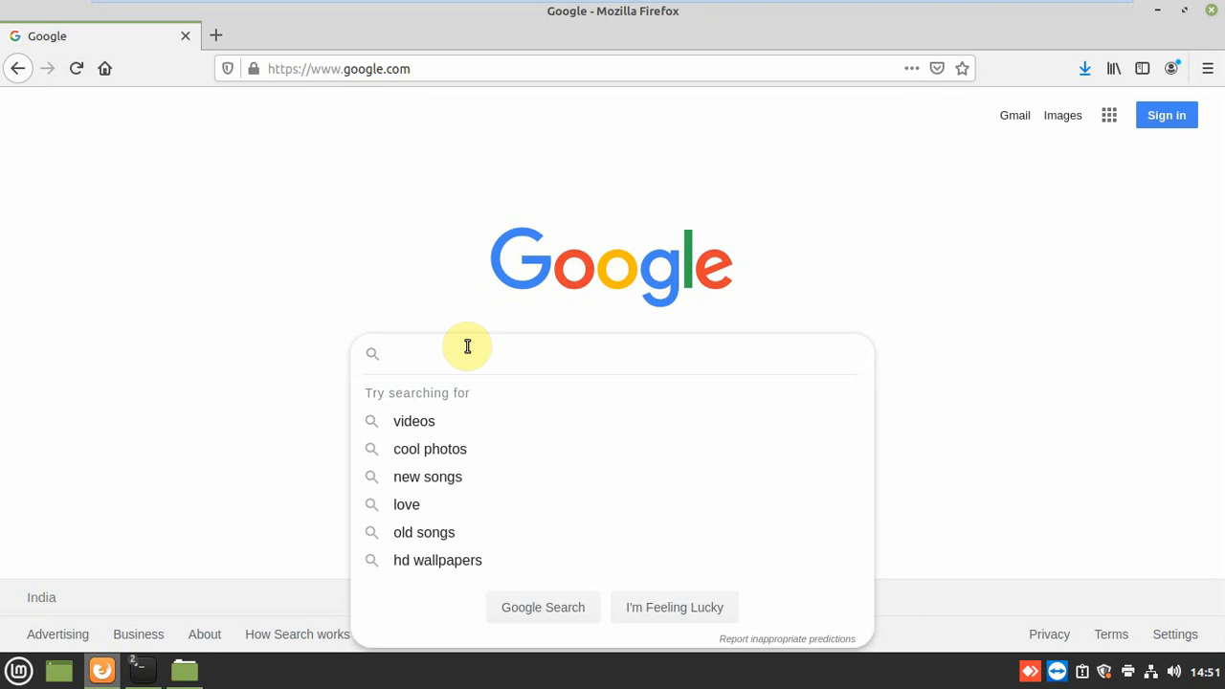
- Search Google for "Hubstaff" and open the hubstaff.com result
type("Hub")
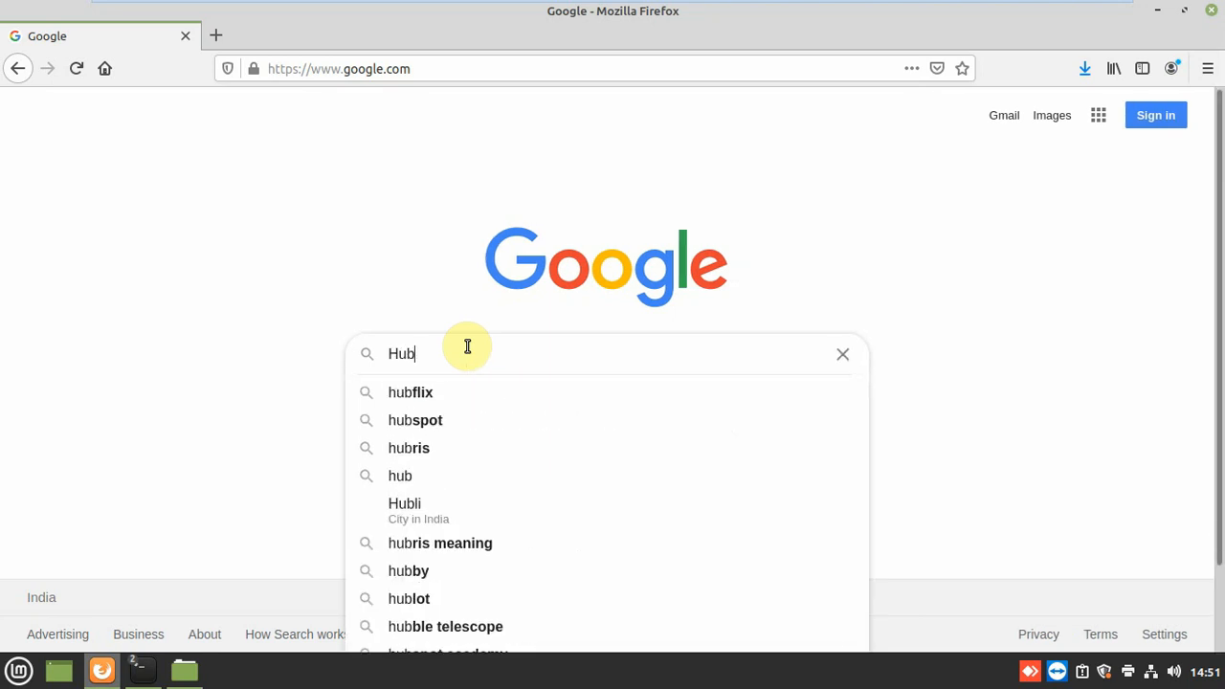
type("s")
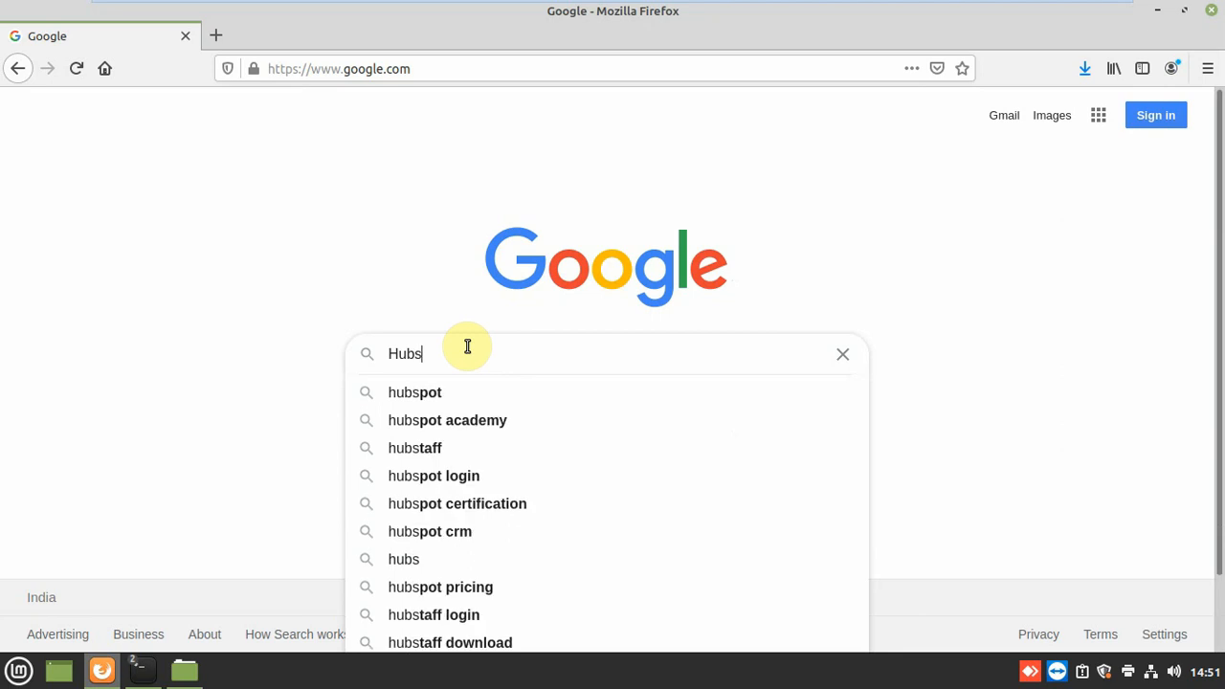
type("taf")
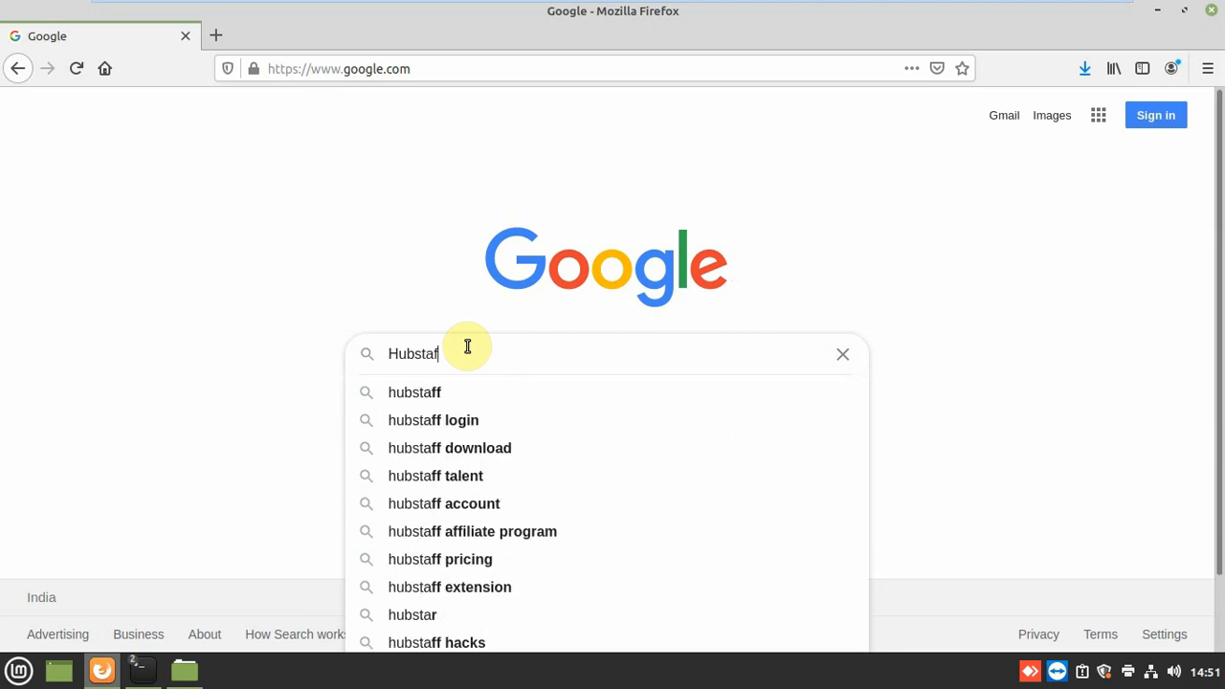
key("Return")
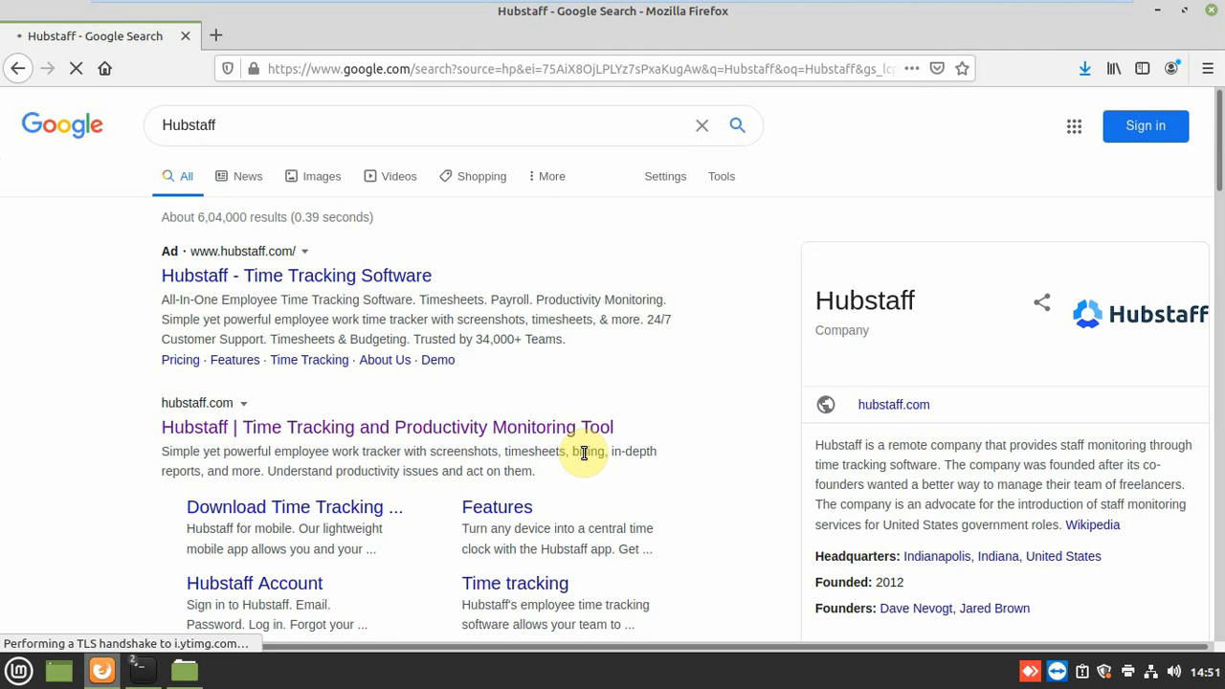
left_click(387, 427)
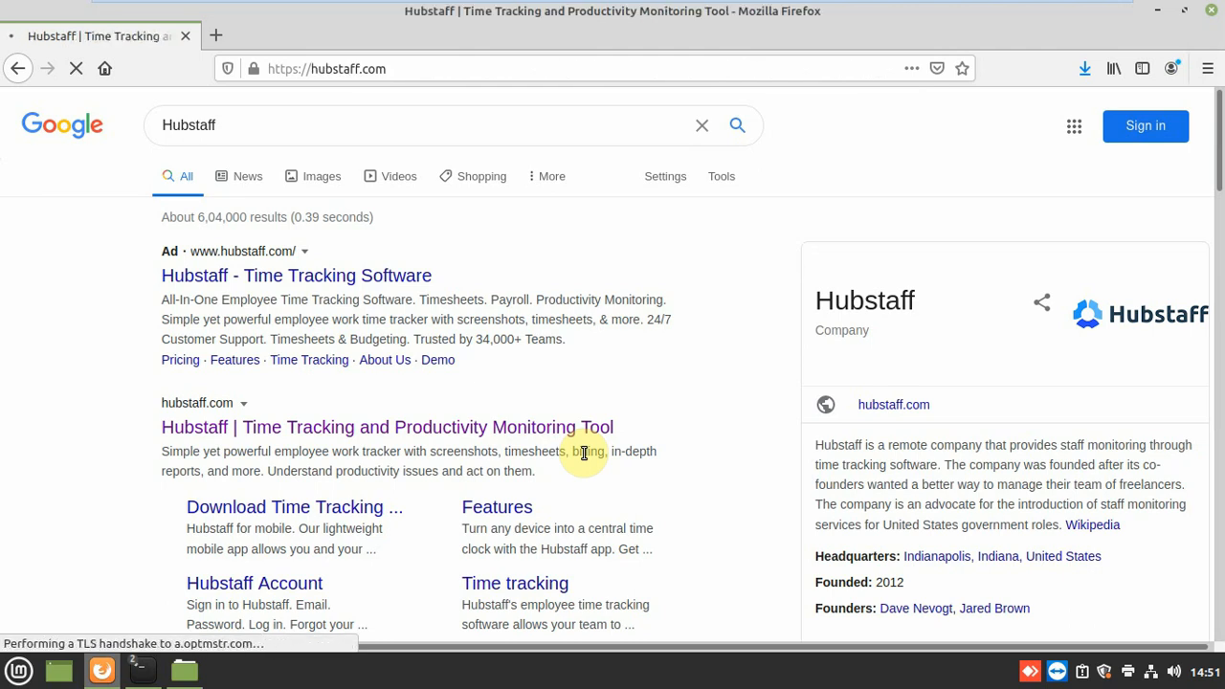
- Reach the Hubstaff download page's Linux section showing version 1.5.12 (Stable)
left_click(387, 427)
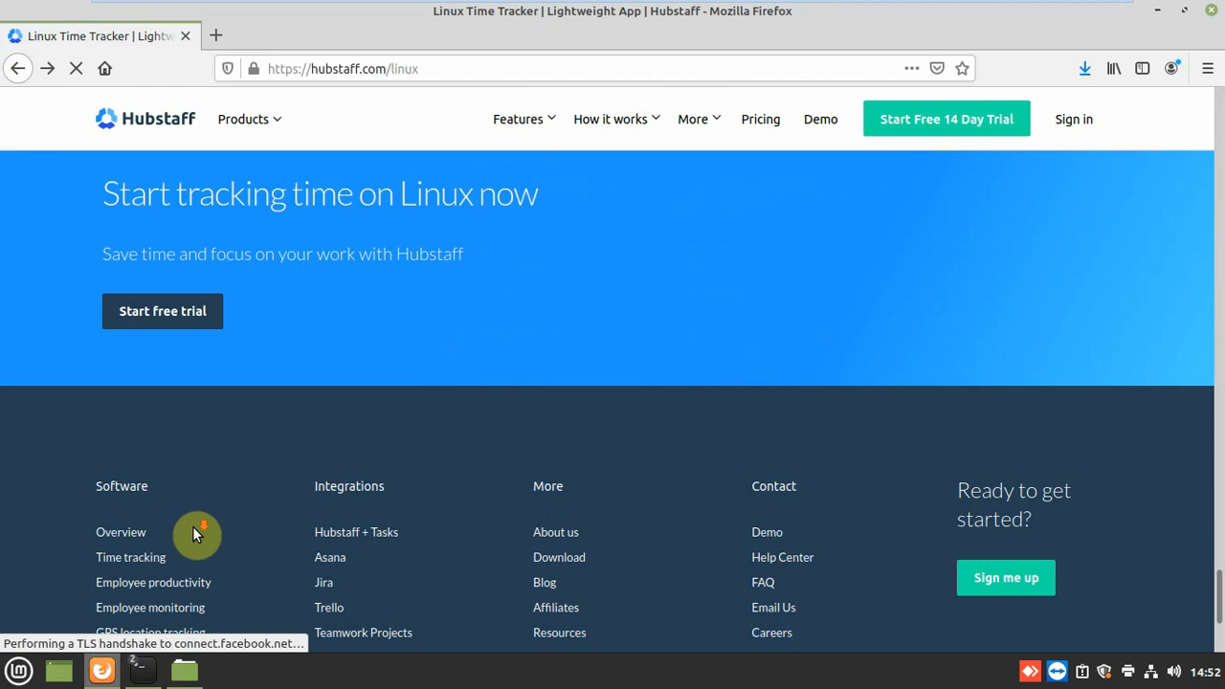
scroll("down", 3)
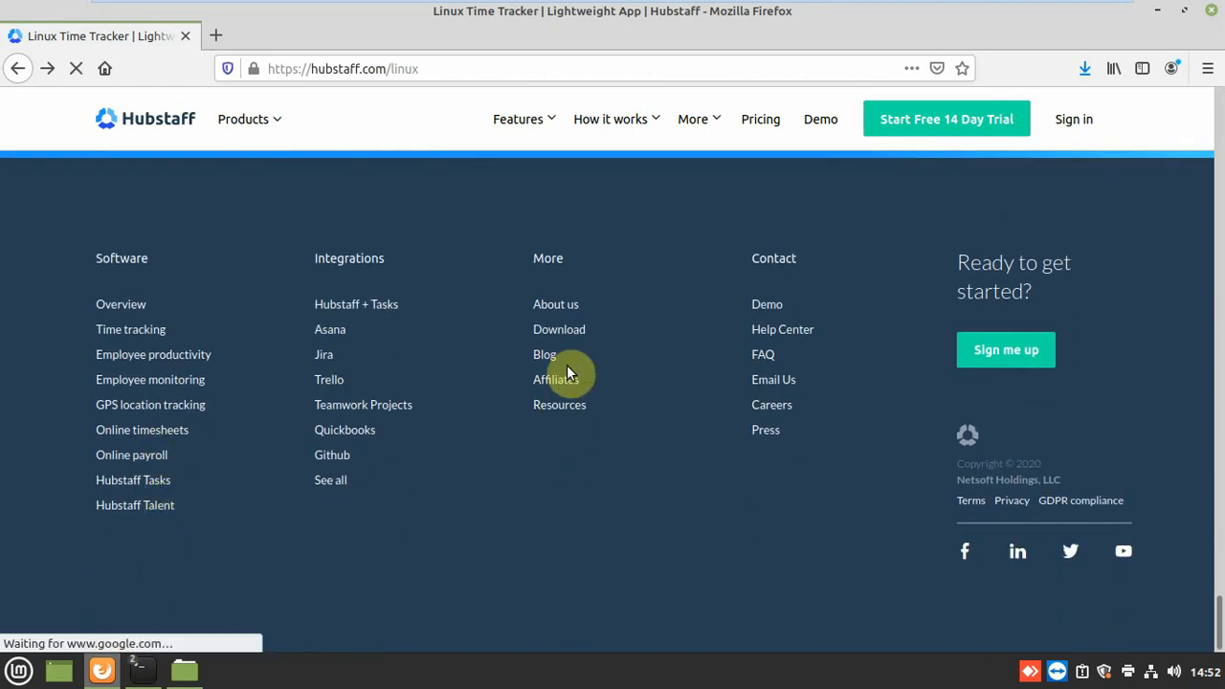
mouse_move(628, 362)
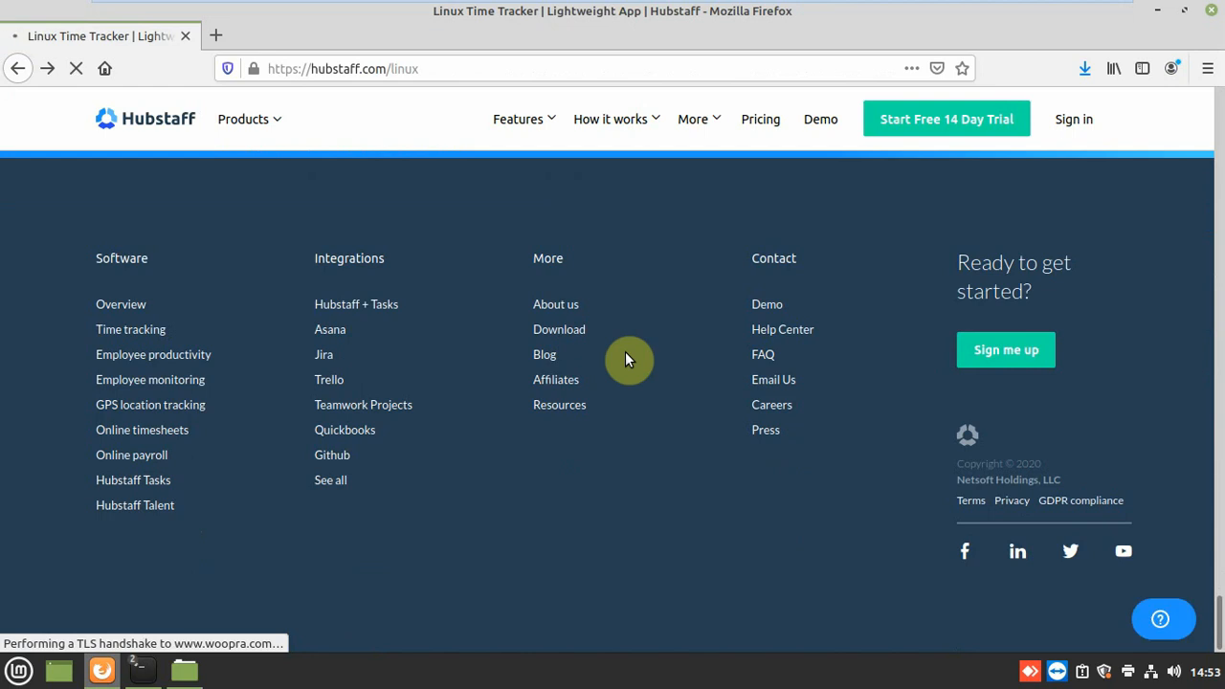
left_click(560, 329)
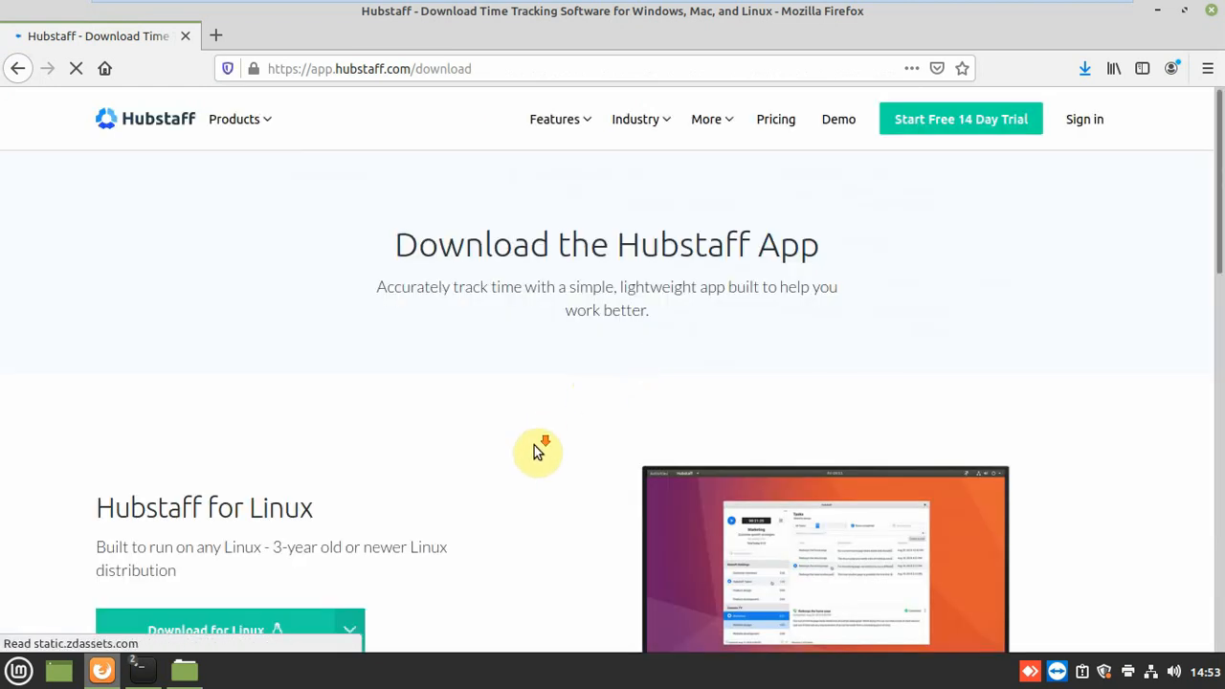
scroll("down", 3)
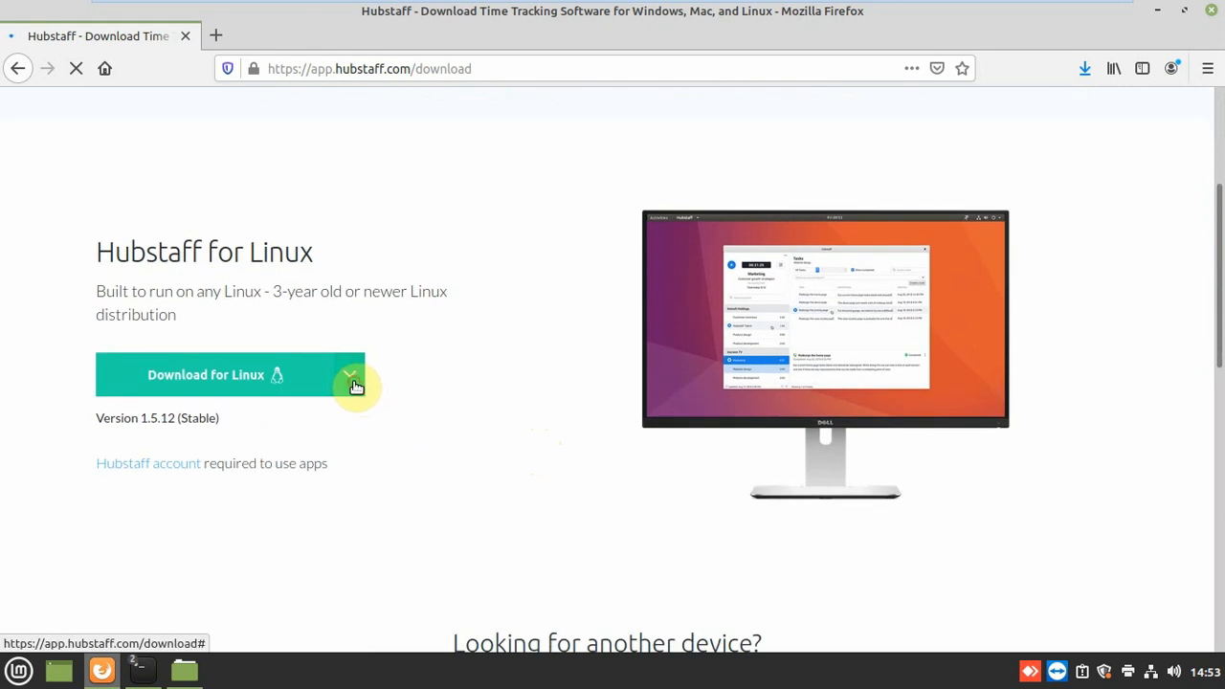
left_click(348, 373)
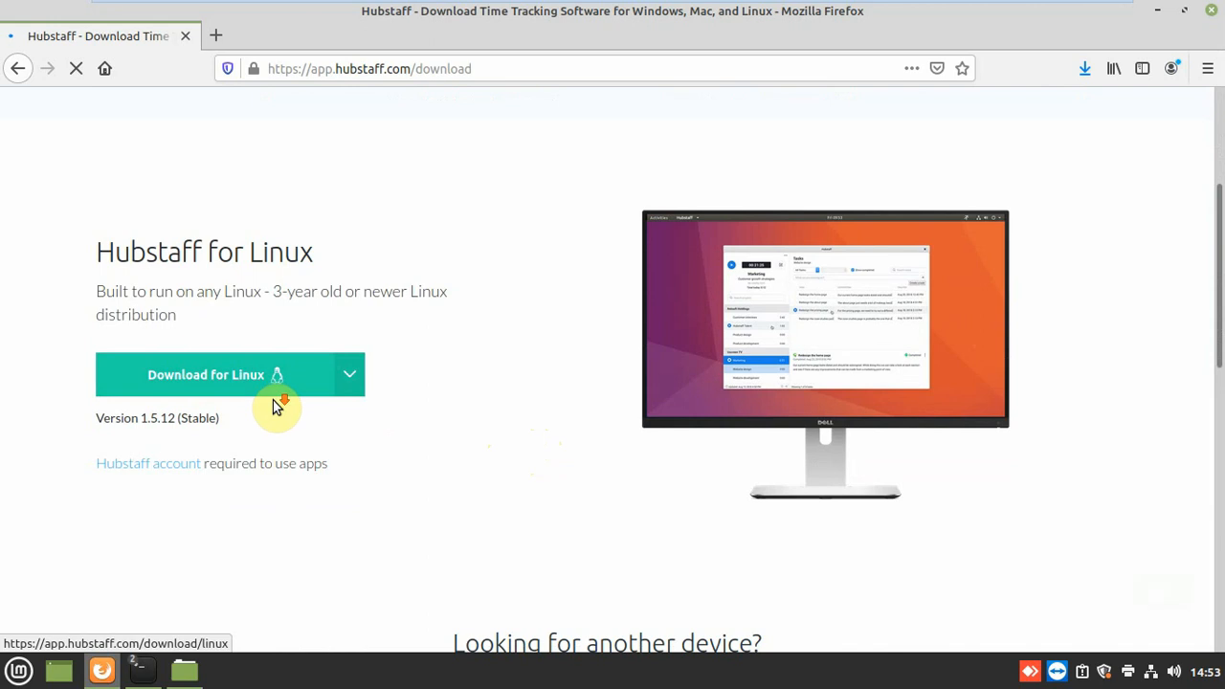
scroll("down", 3)
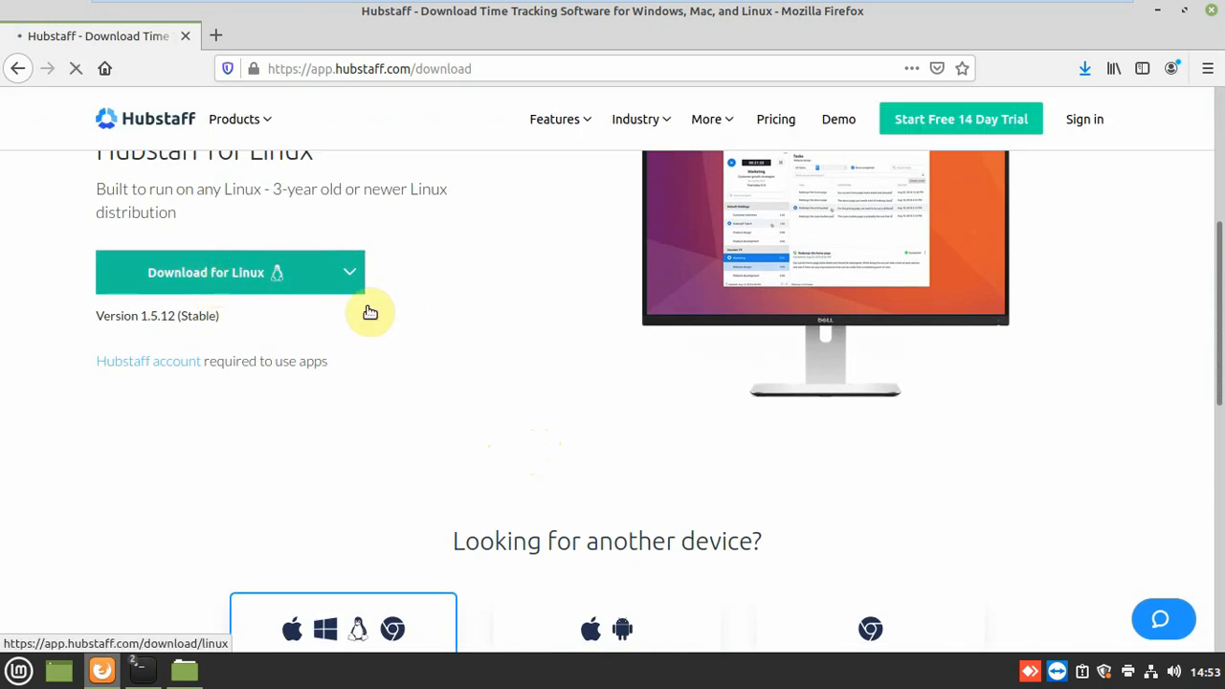
mouse_move(536, 329)
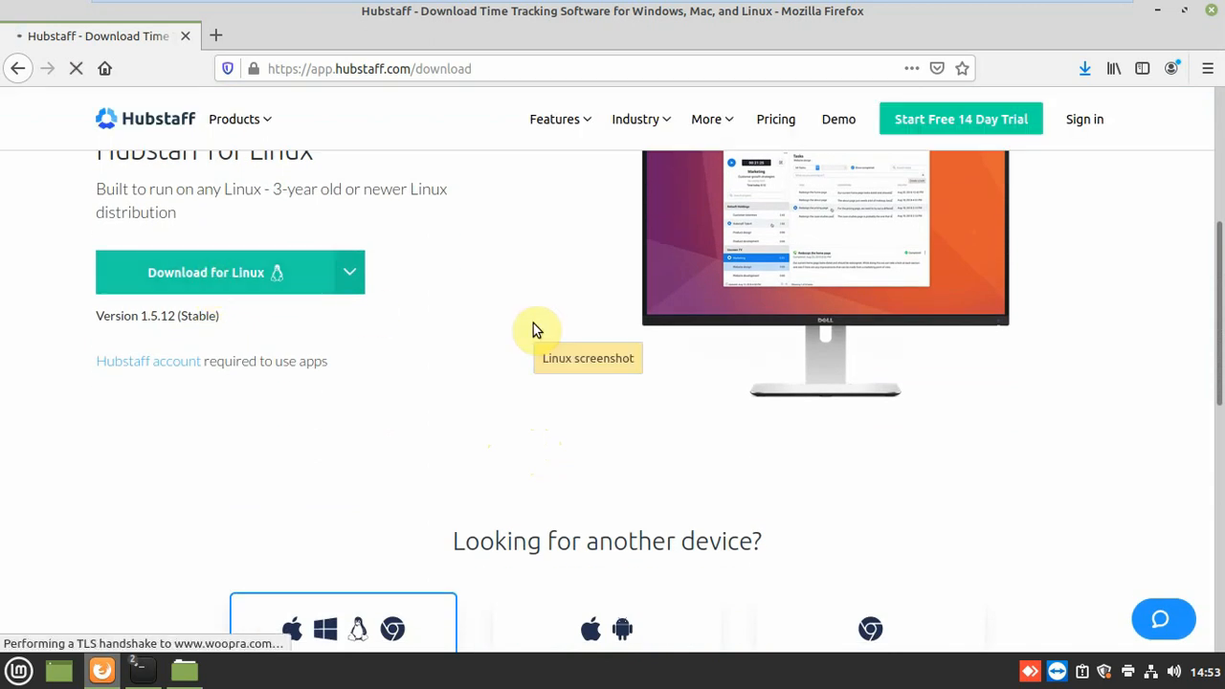
mouse_move(513, 392)
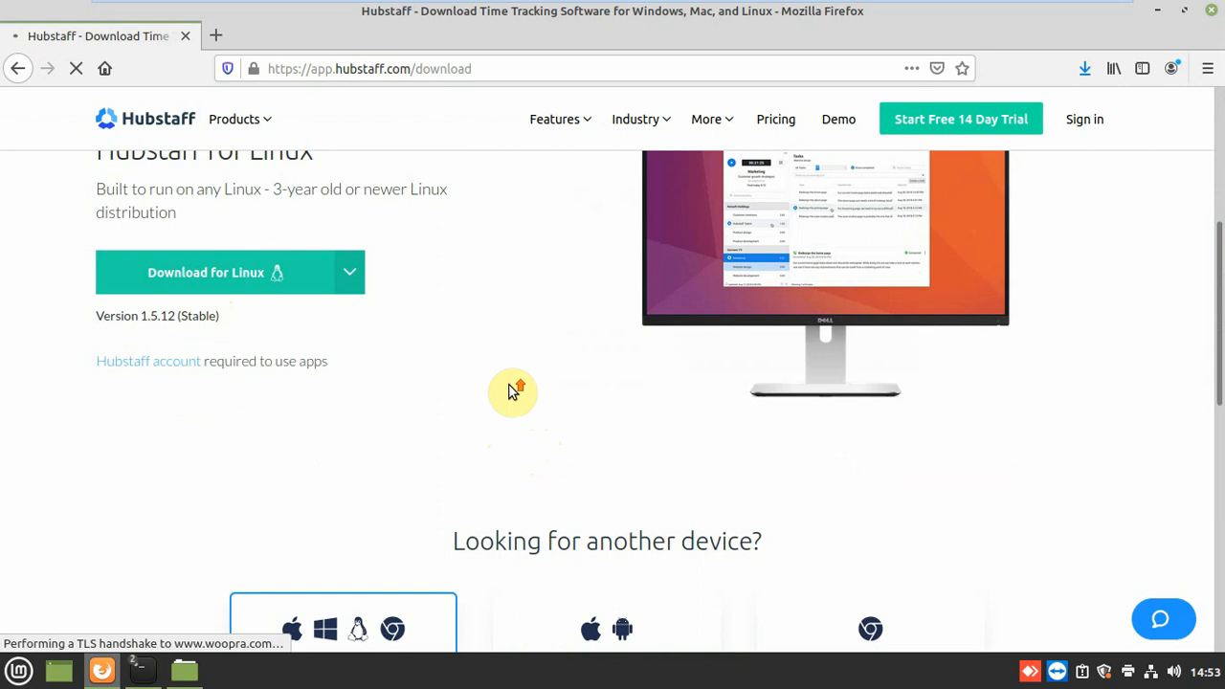
scroll("up", 3)
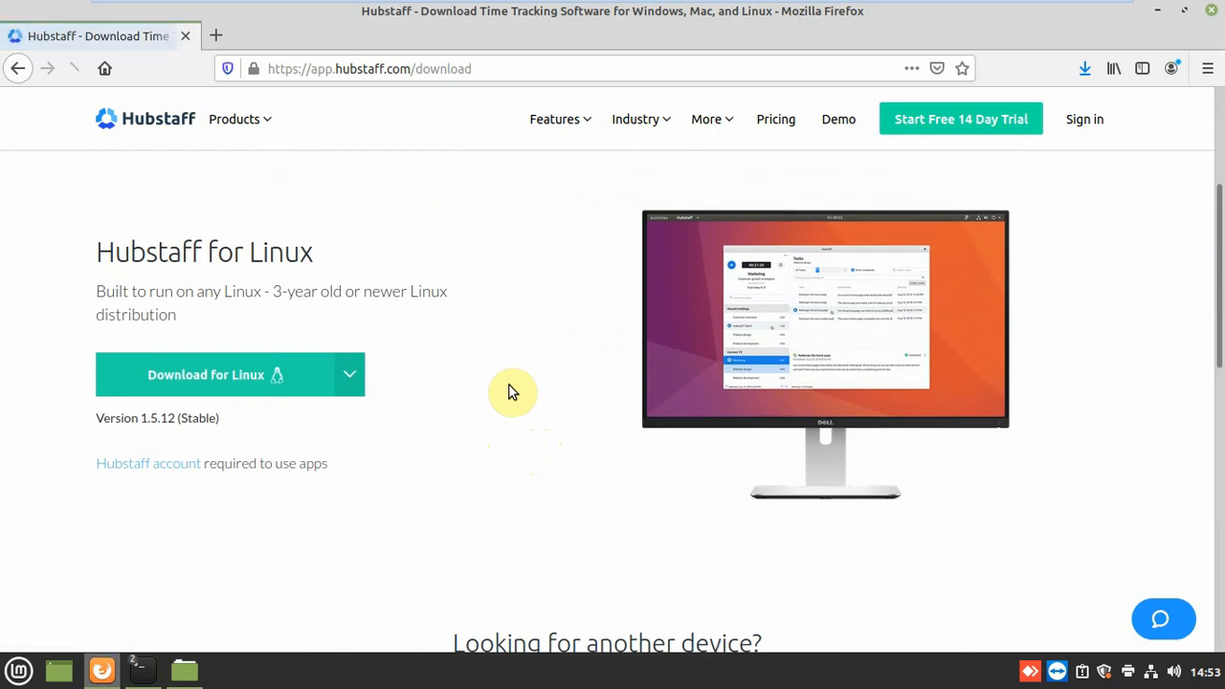
- Download and save the Hubstaff 1.5.12 Linux installer script, then show it in the Downloads folder
left_click(207, 373)
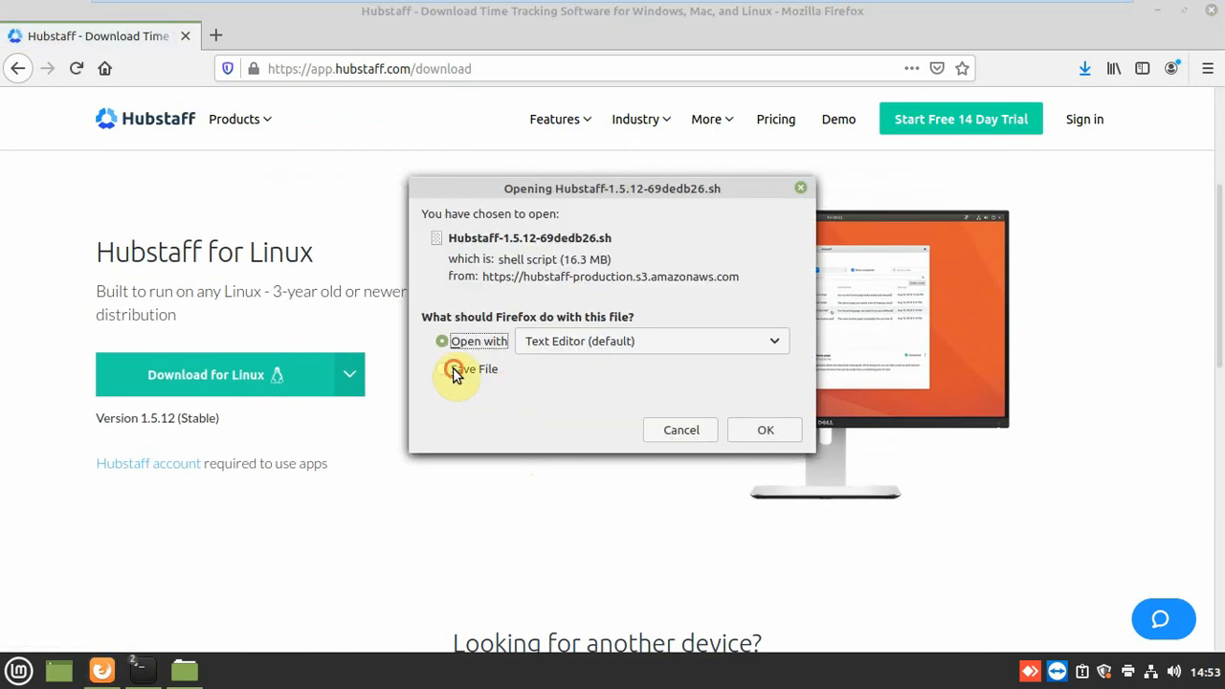
left_click(443, 368)
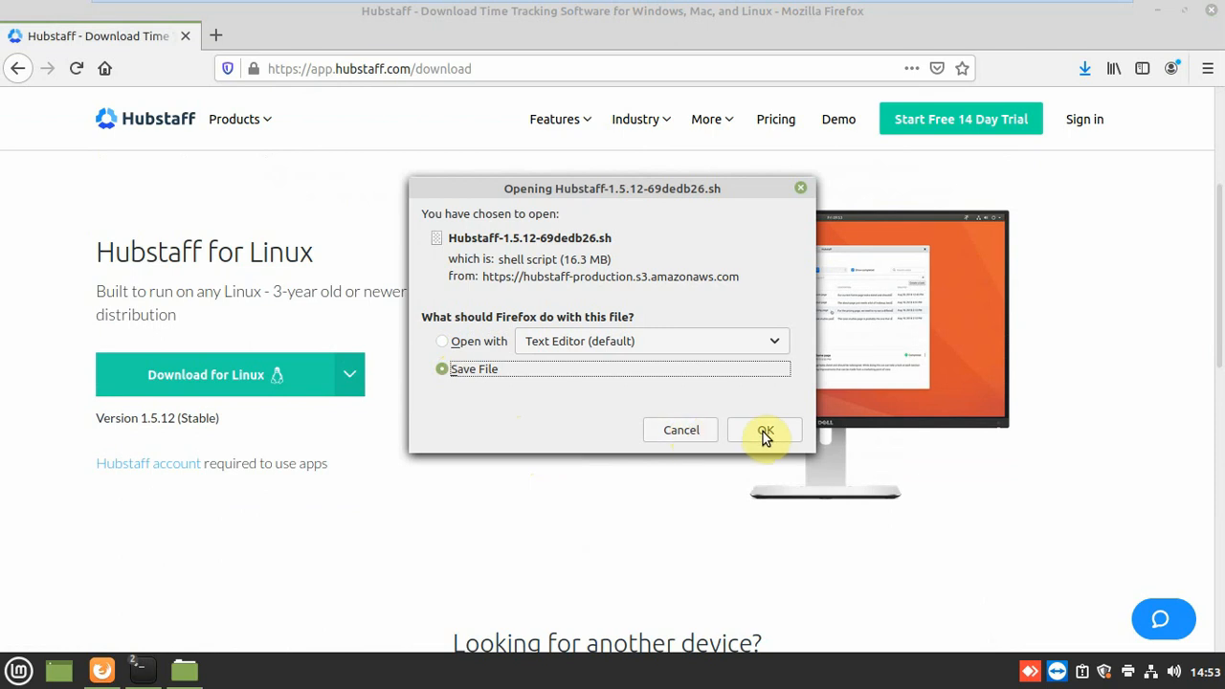
left_click(765, 429)
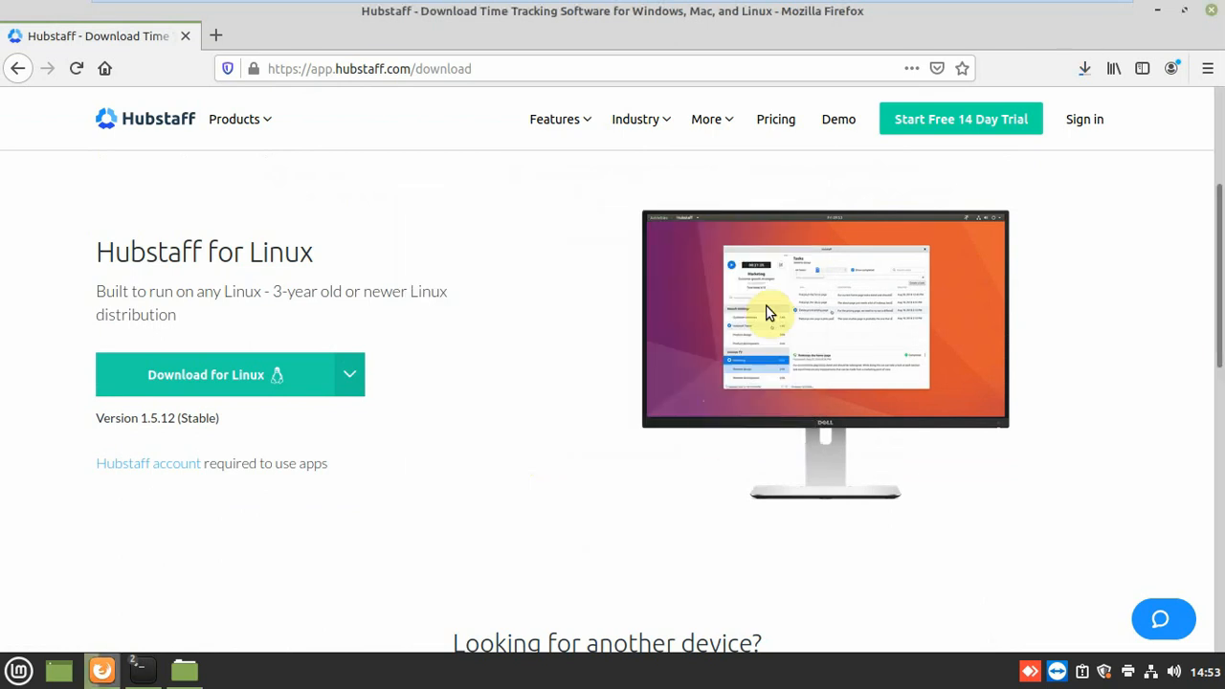
mouse_move(769, 314)
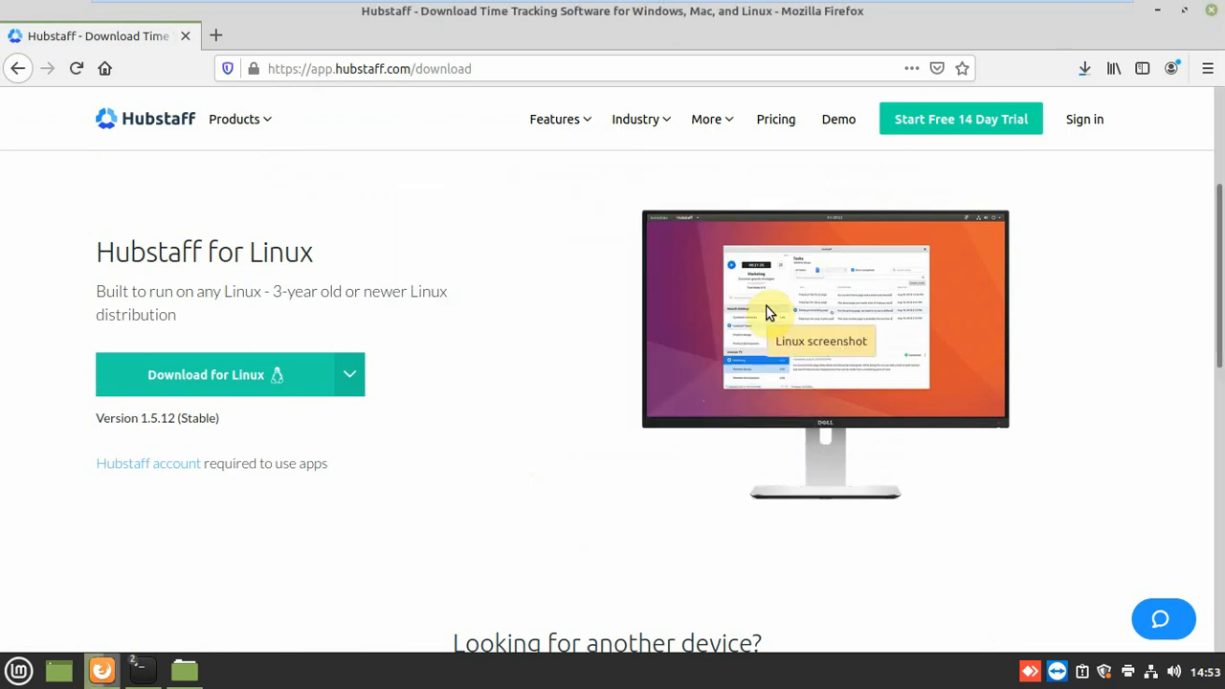
mouse_move(1115, 69)
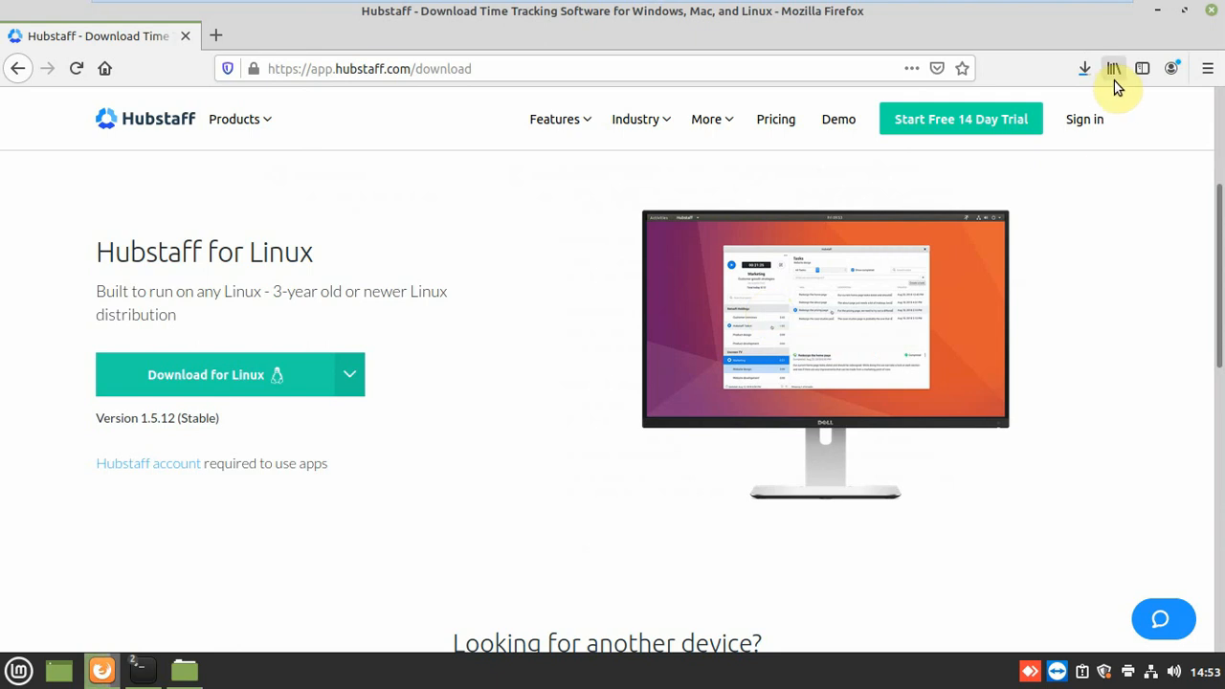
mouse_move(1114, 69)
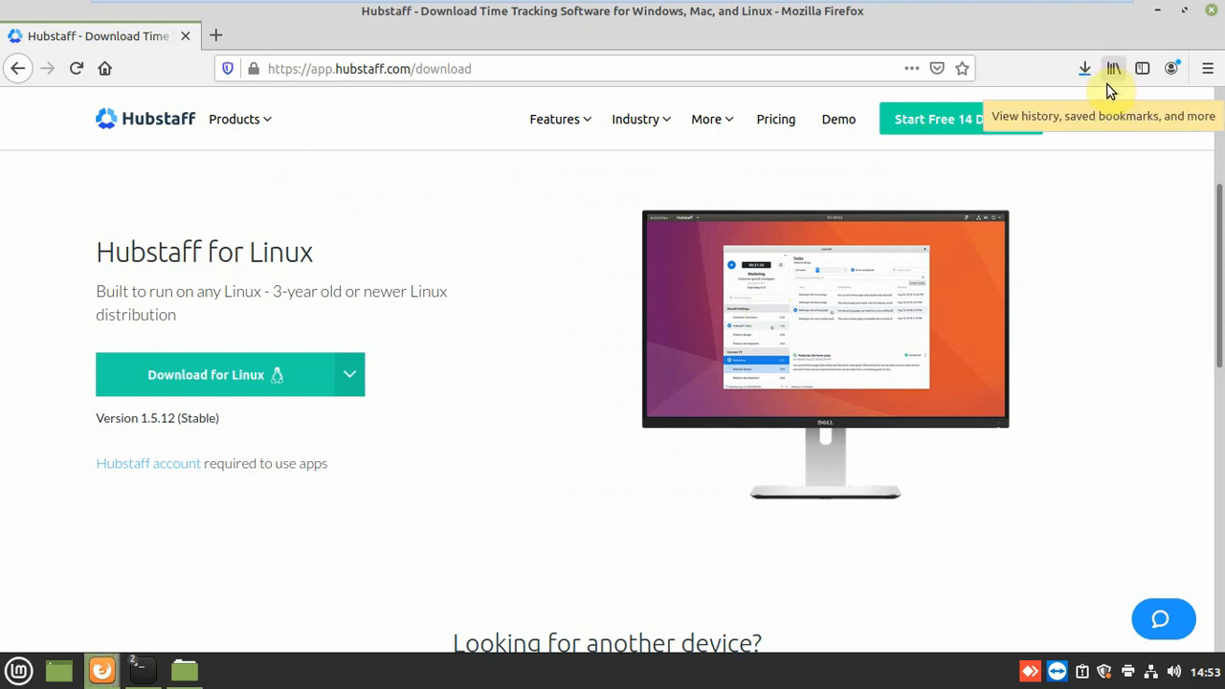
mouse_move(1084, 69)
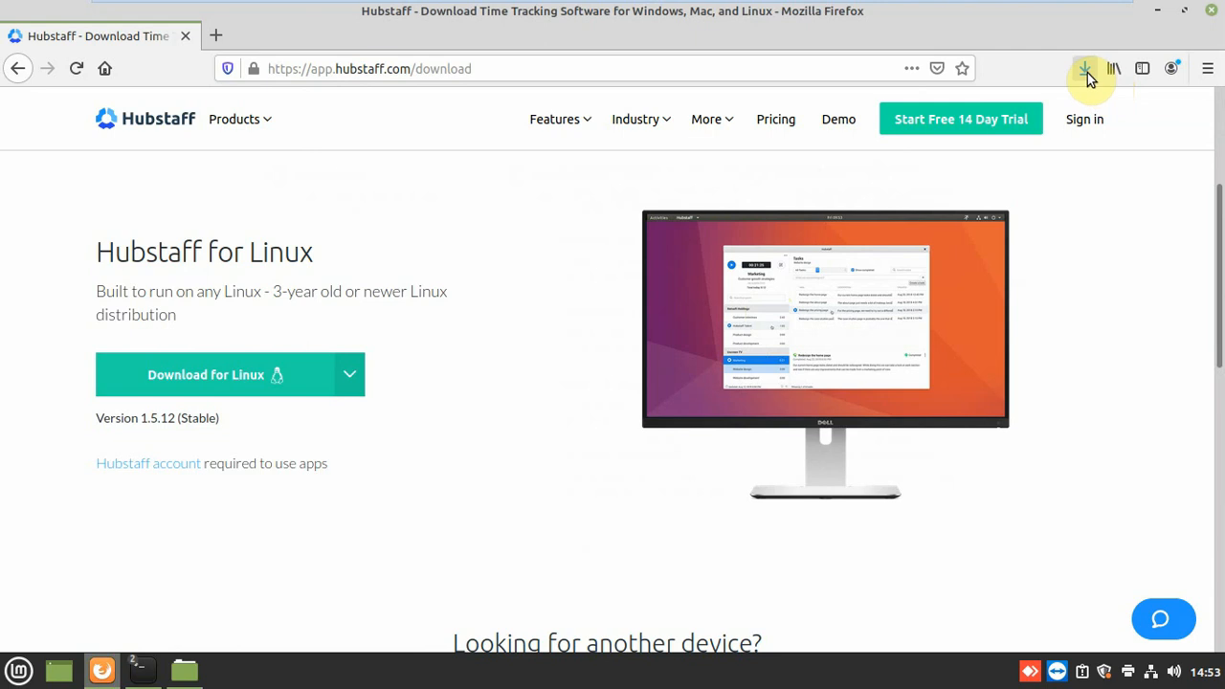
left_click(1084, 69)
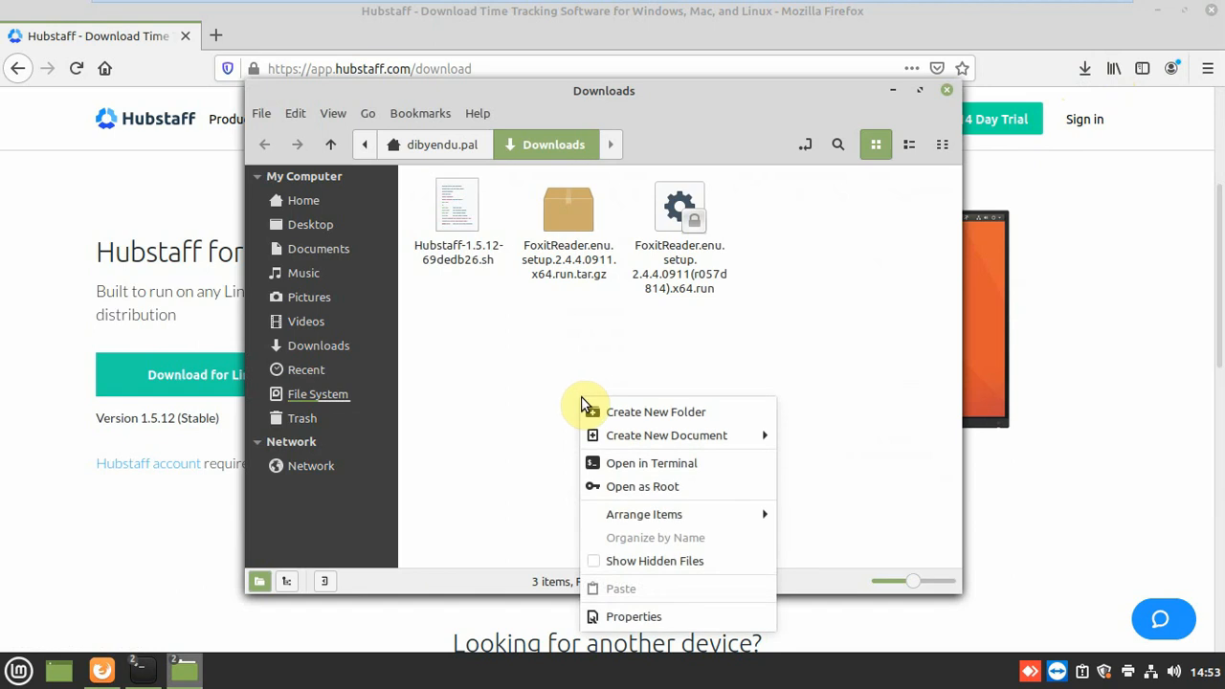
- In a terminal at Downloads, chmod +x the Hubstaff .sh script and run it to show the EULA
left_click(651, 461)
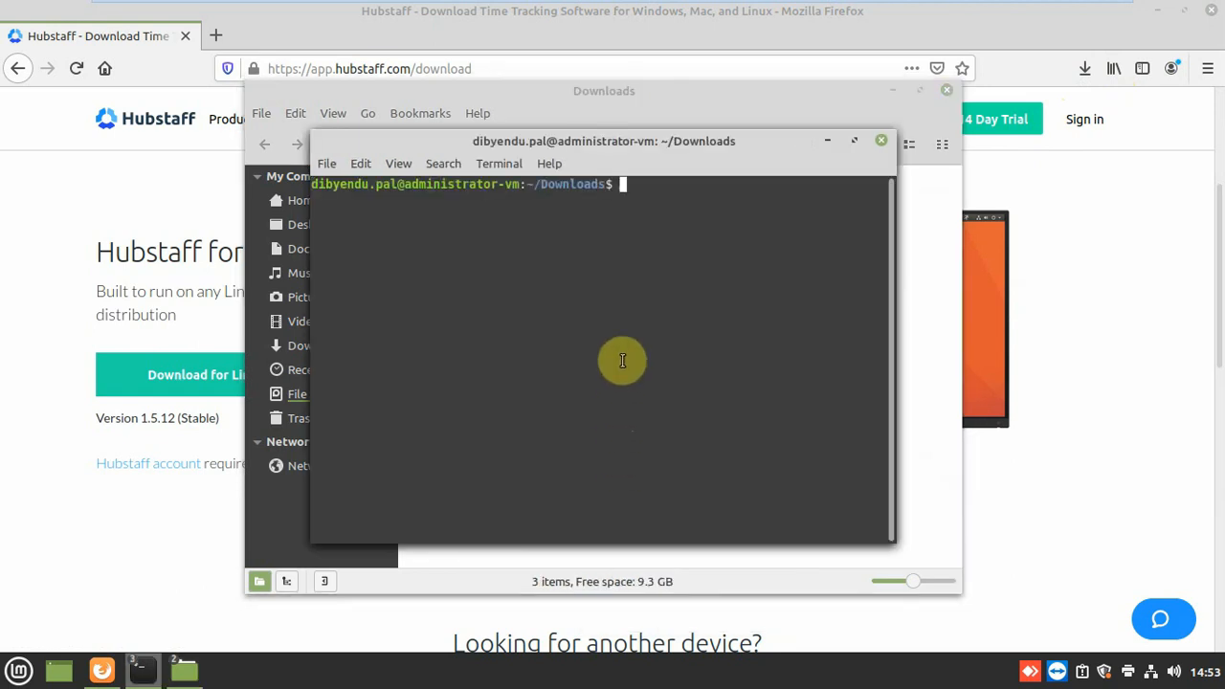
type("ls")
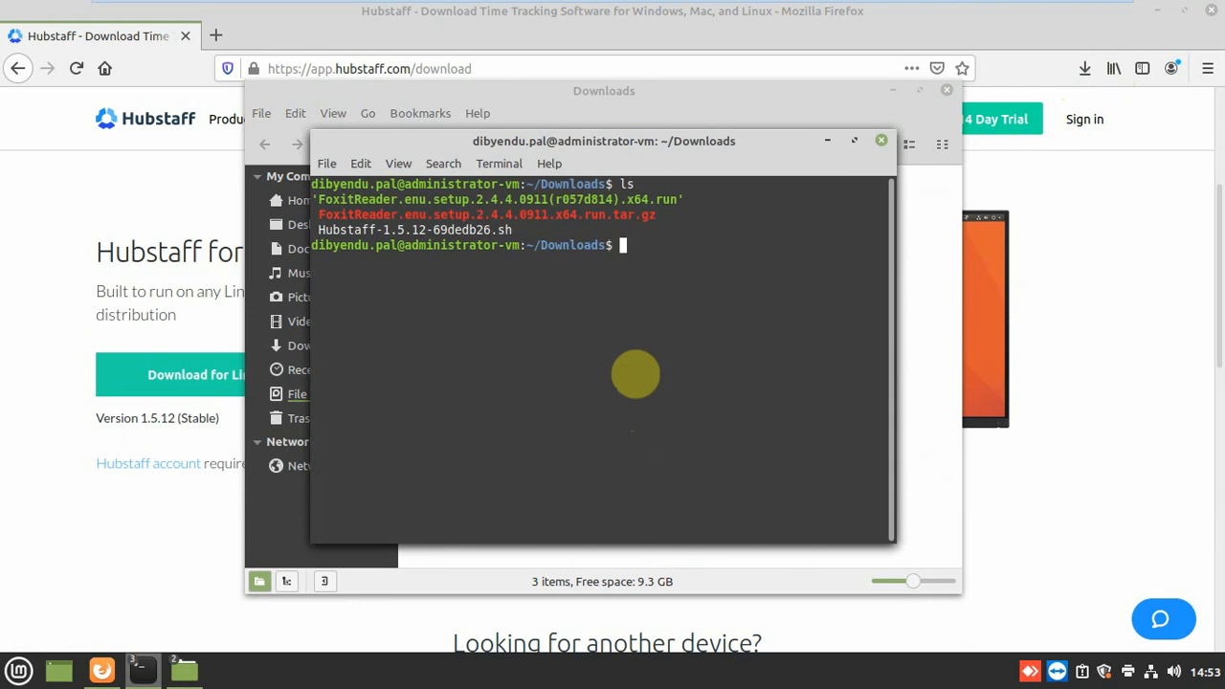
type("cle")
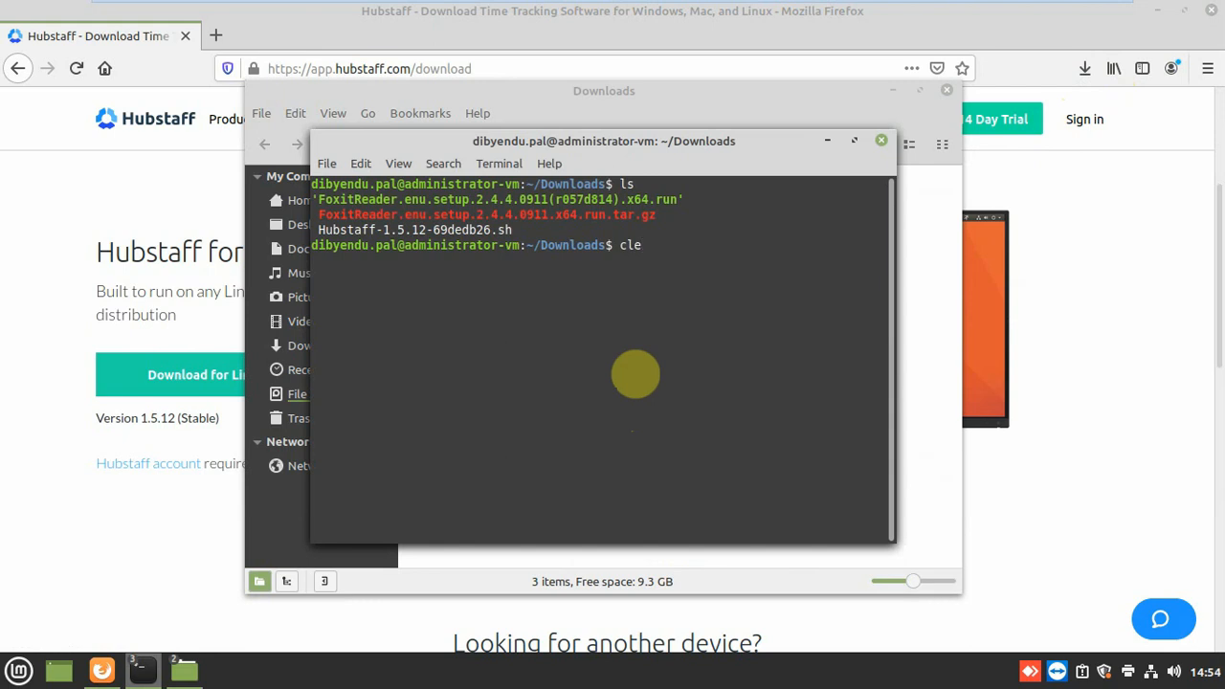
type("ch")
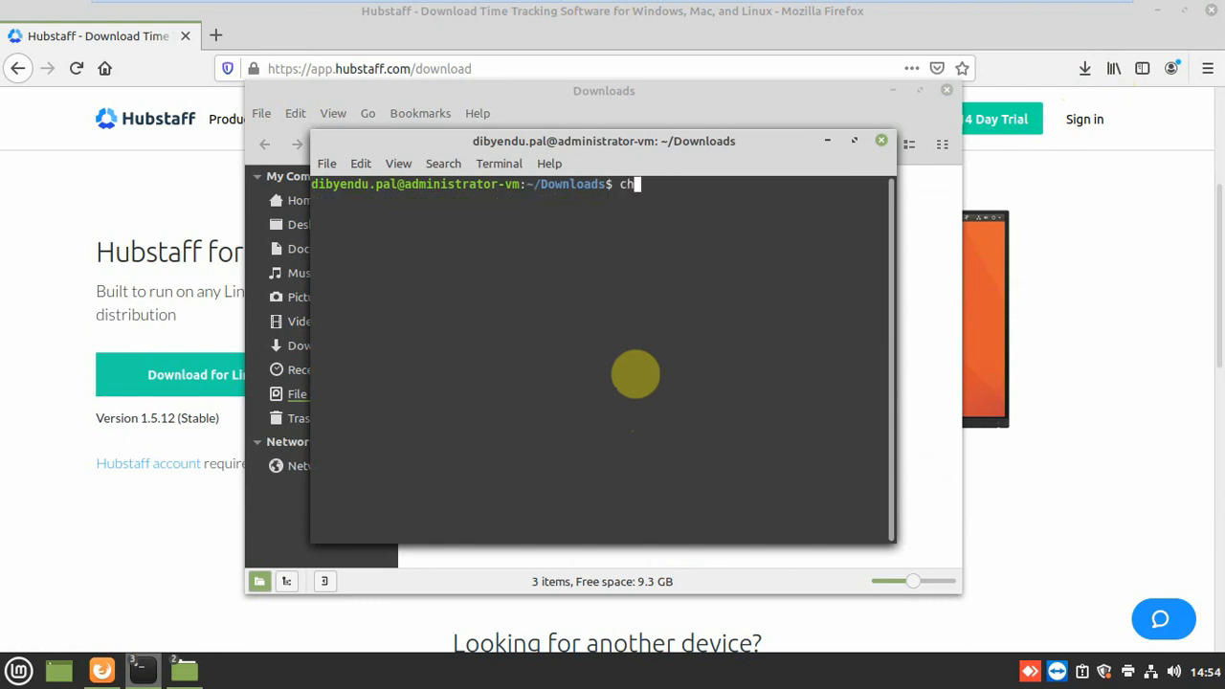
type("mod +")
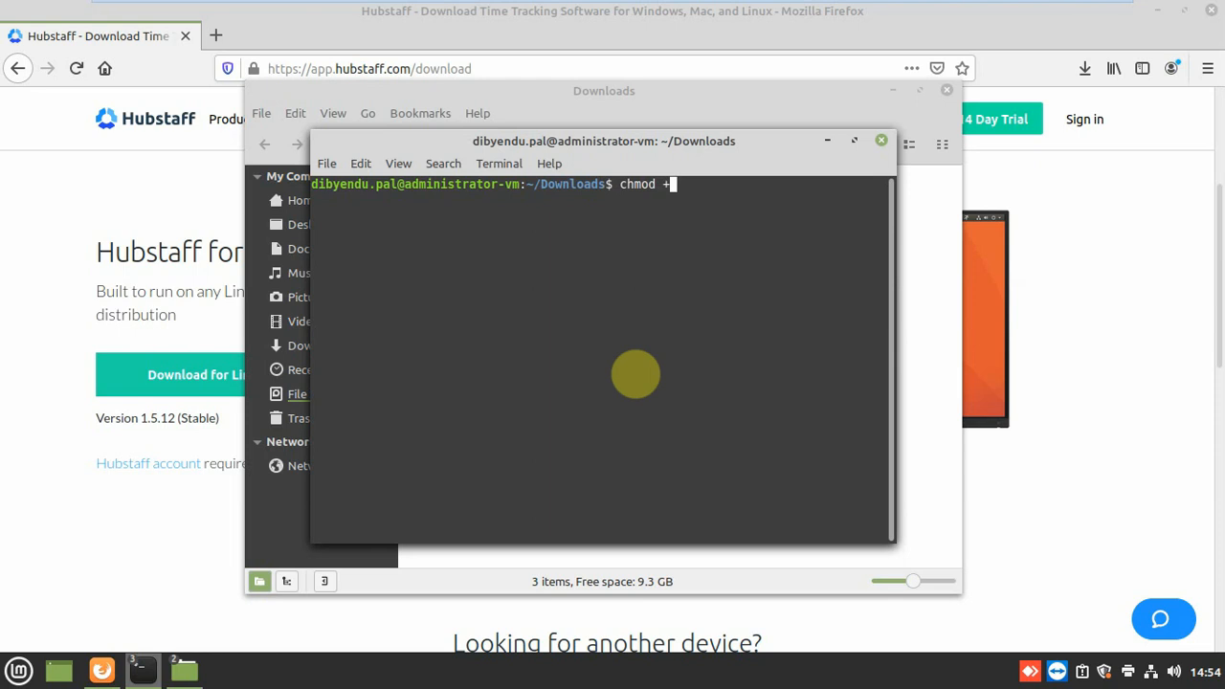
type("x H")
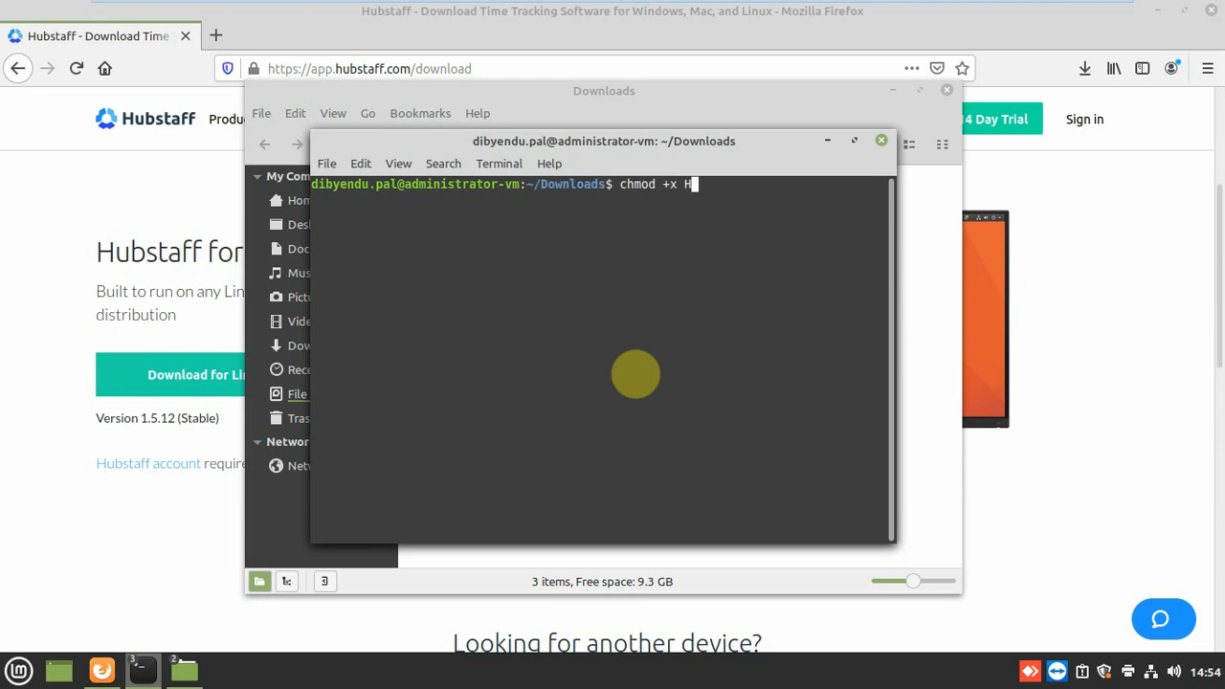
key("Return")
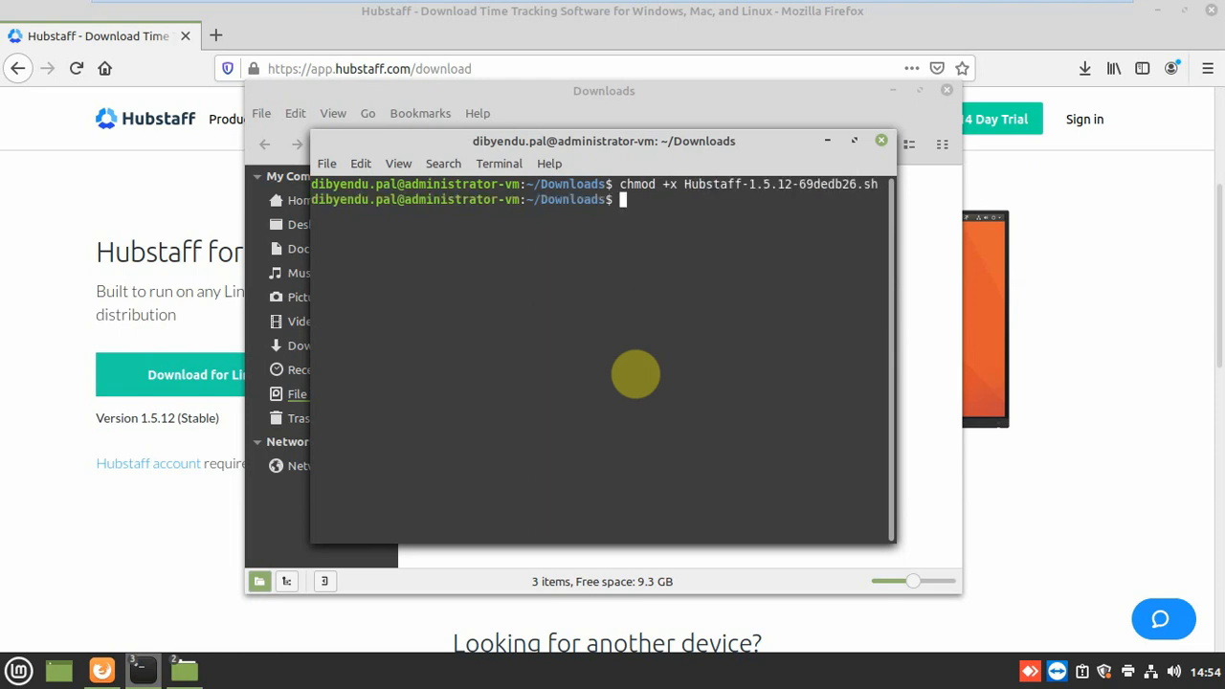
type("./")
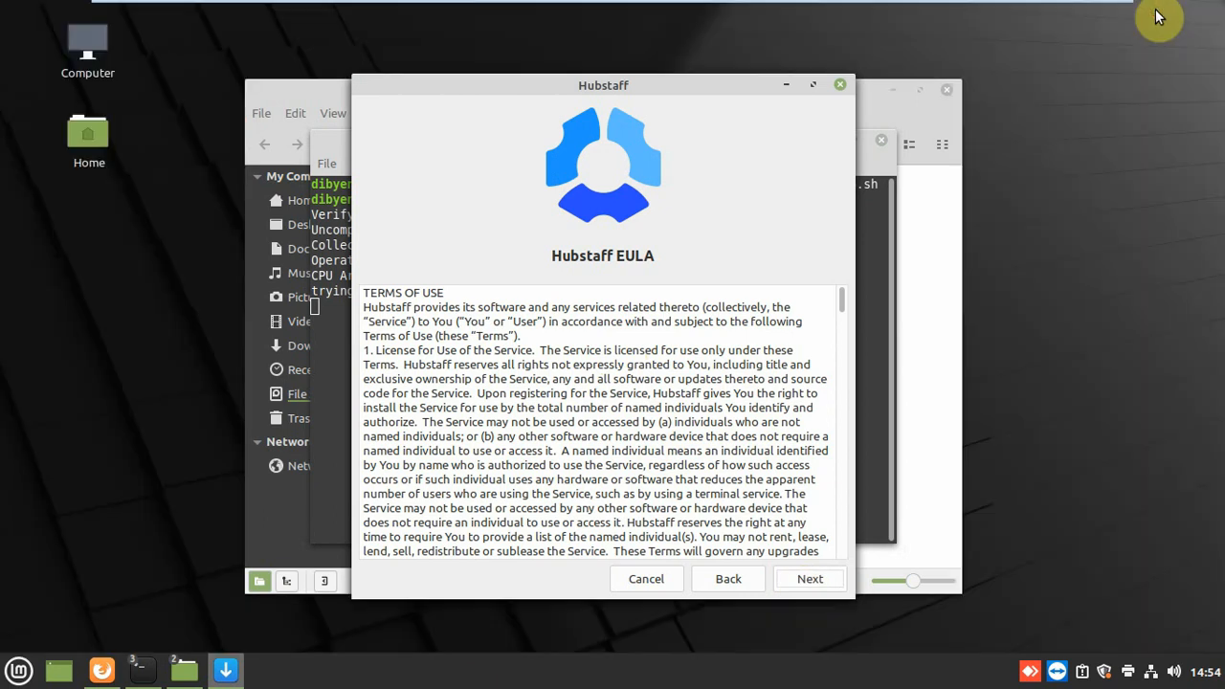
- Accept the EULA, install for x86_64 with default options, and finish so Hubstaff's sign-in window launches
left_click(808, 579)
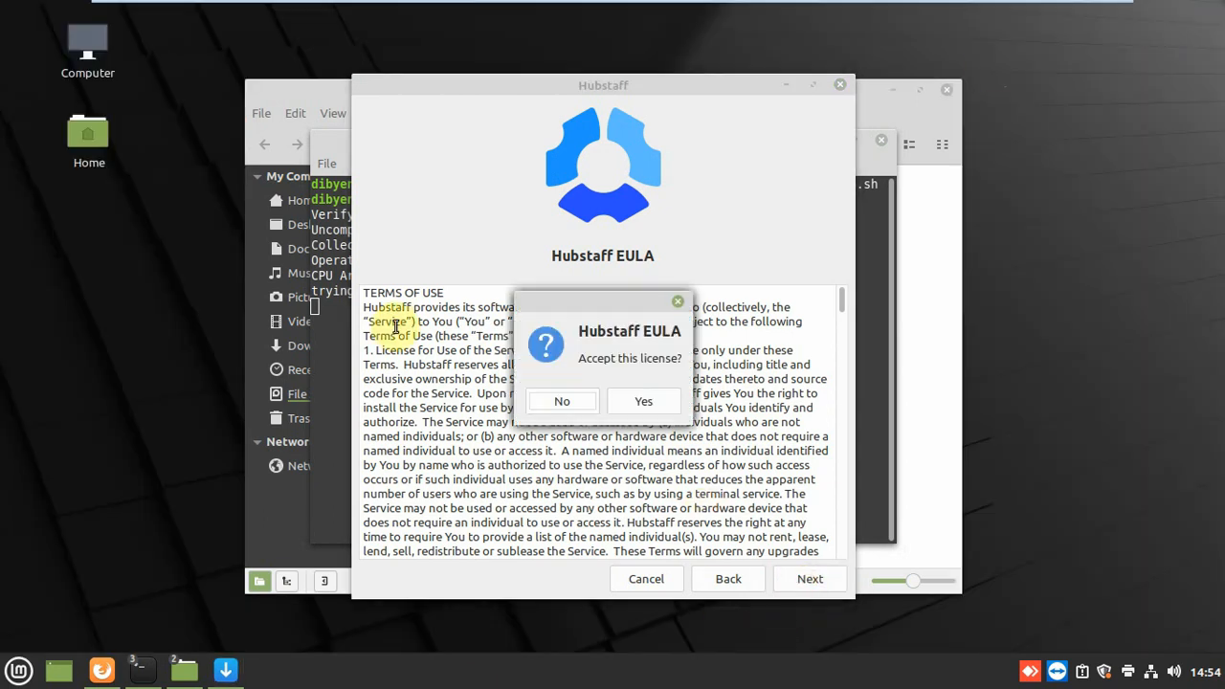
left_click(643, 402)
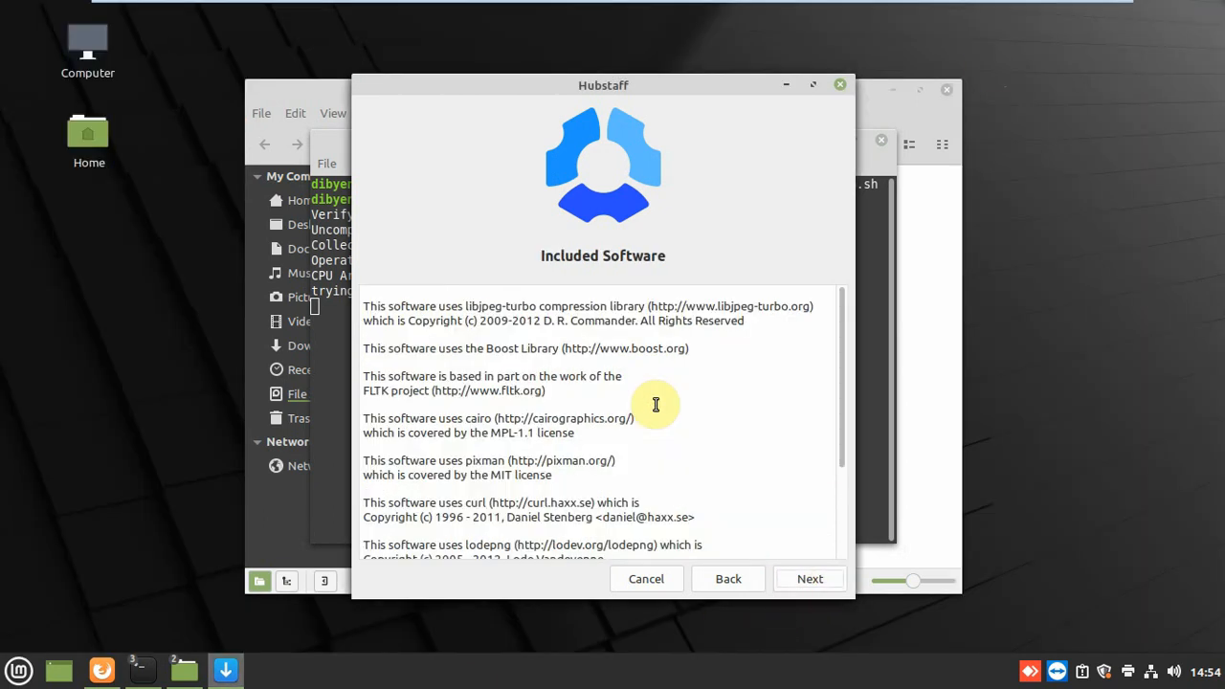
left_click(810, 578)
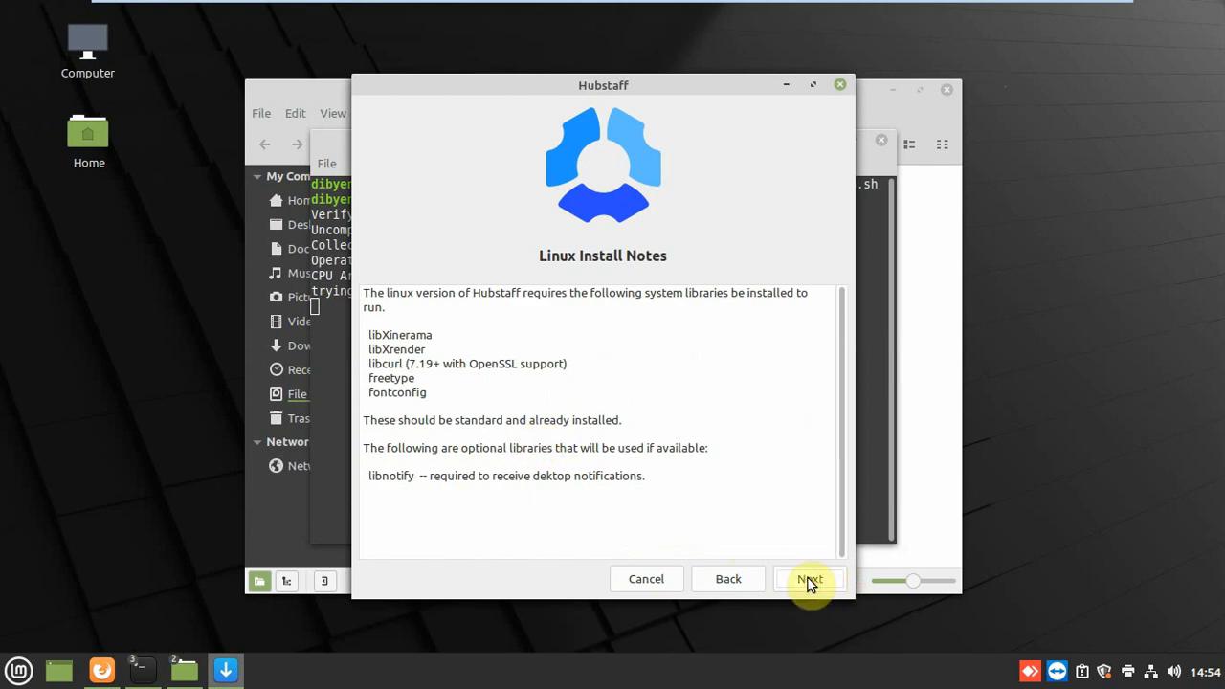
left_click(808, 579)
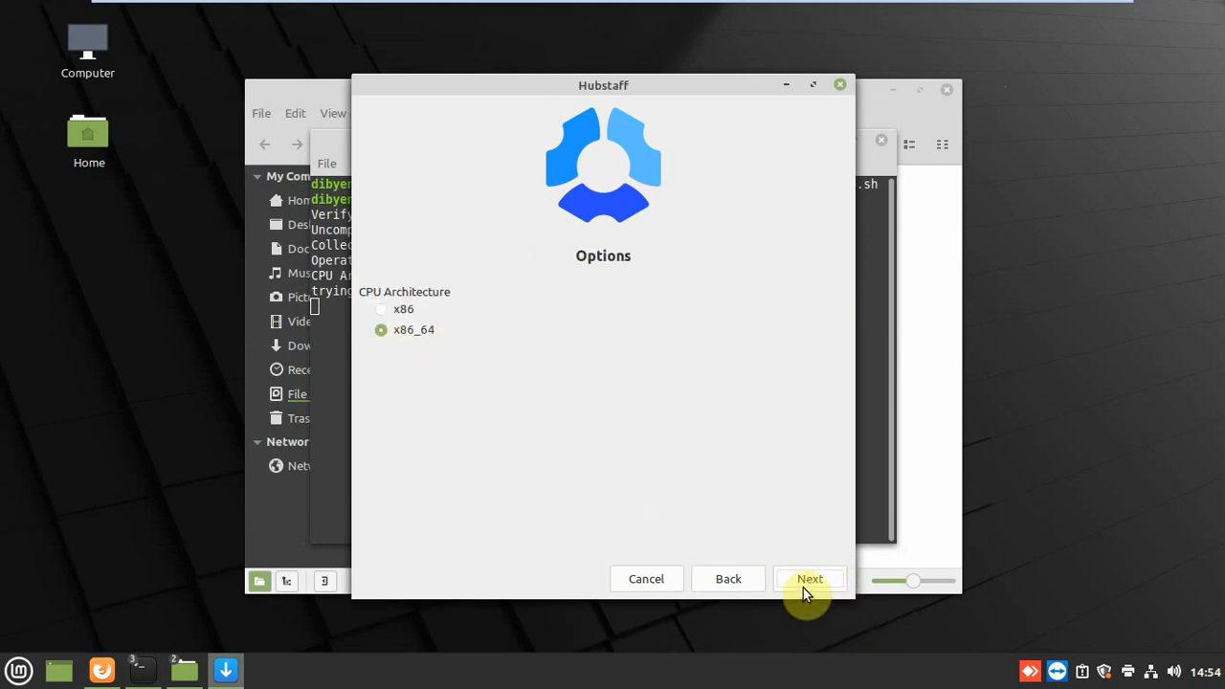
left_click(810, 578)
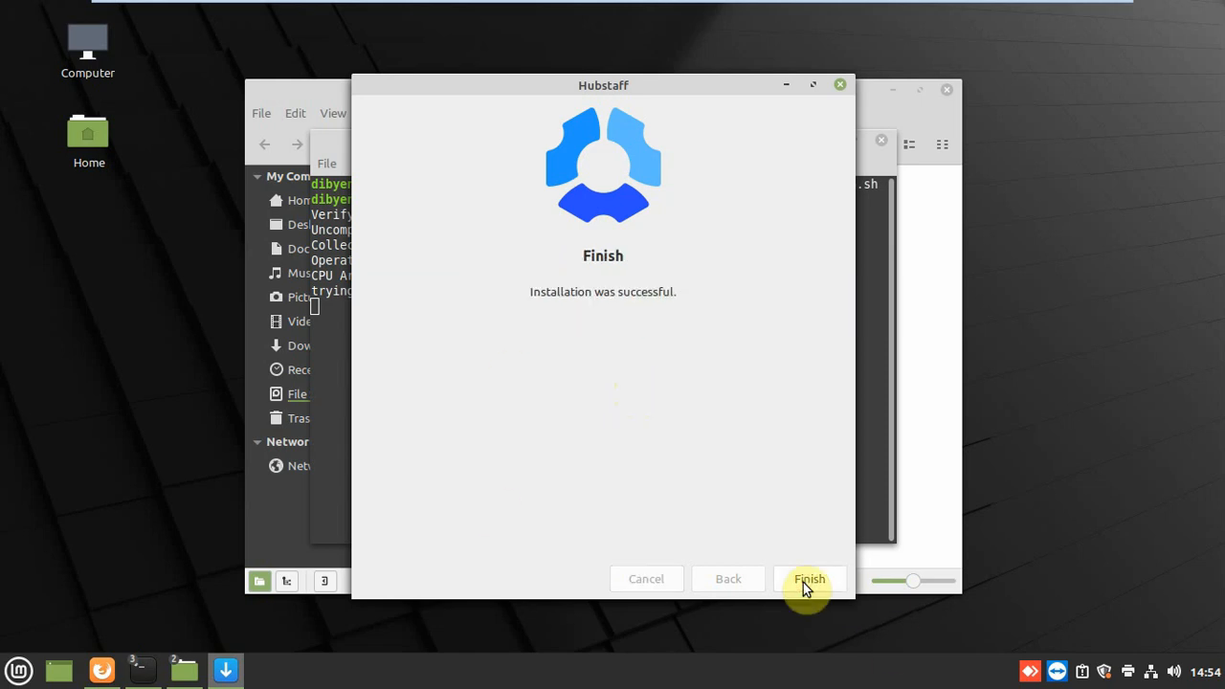
left_click(808, 578)
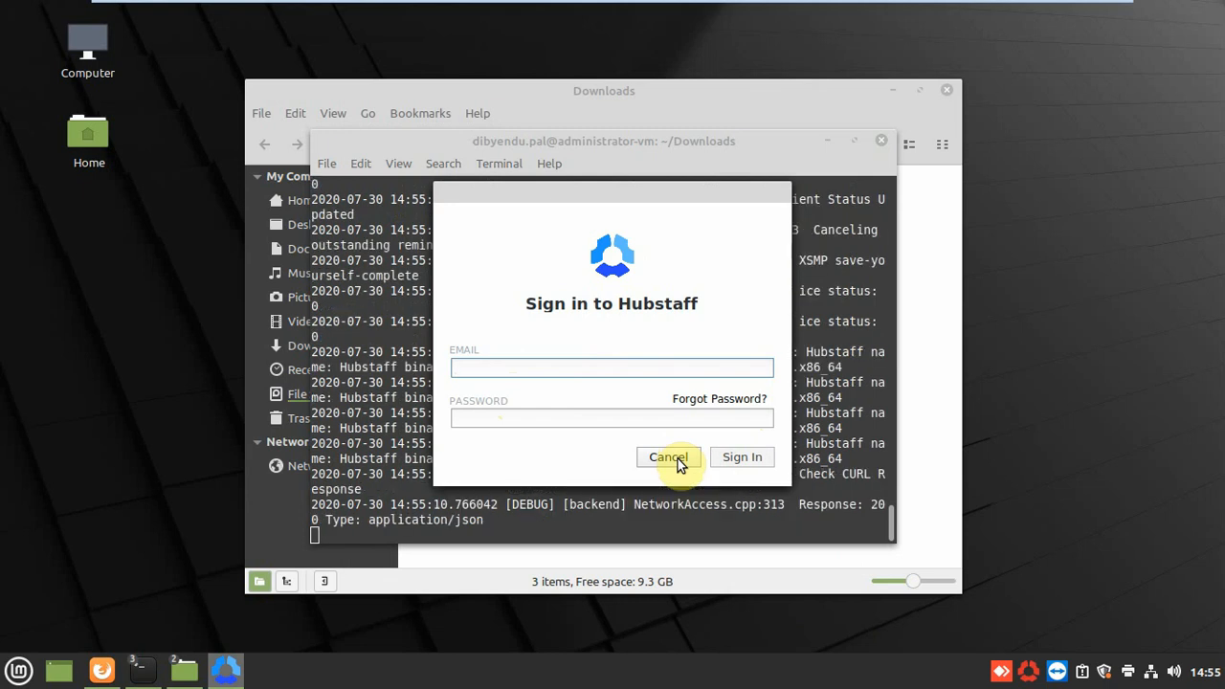
- Cancel the Hubstaff sign-in window and close the terminal, leaving the Downloads folder
left_click(667, 456)
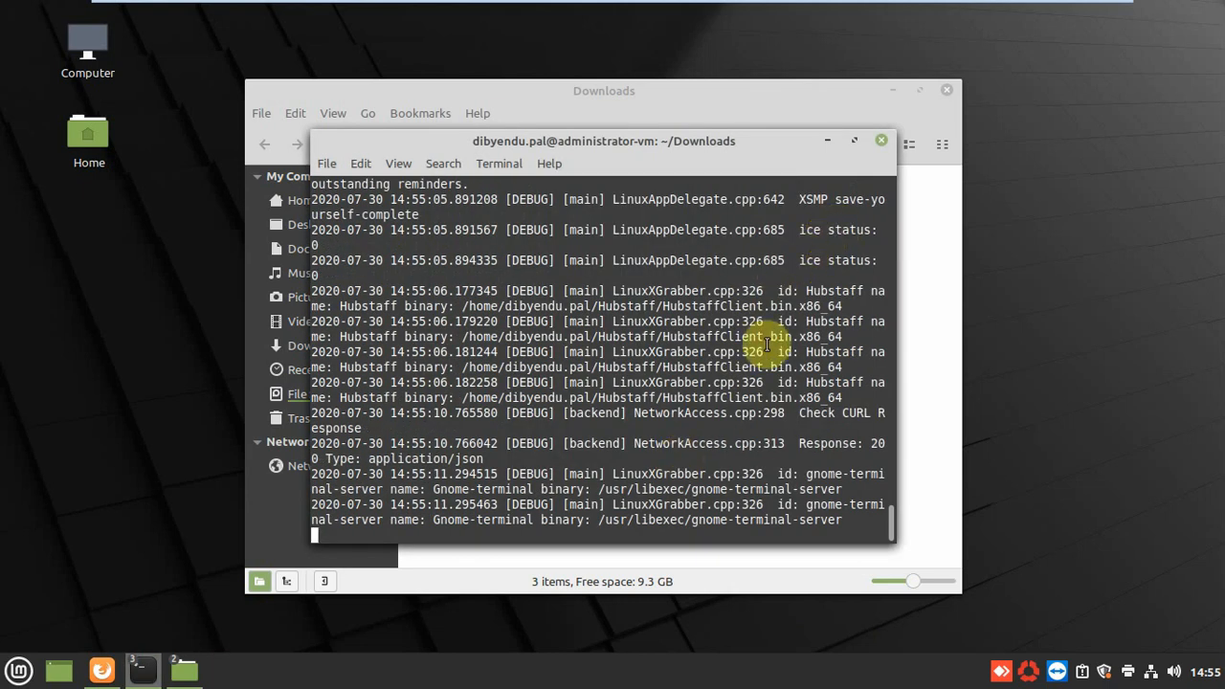
mouse_move(910, 190)
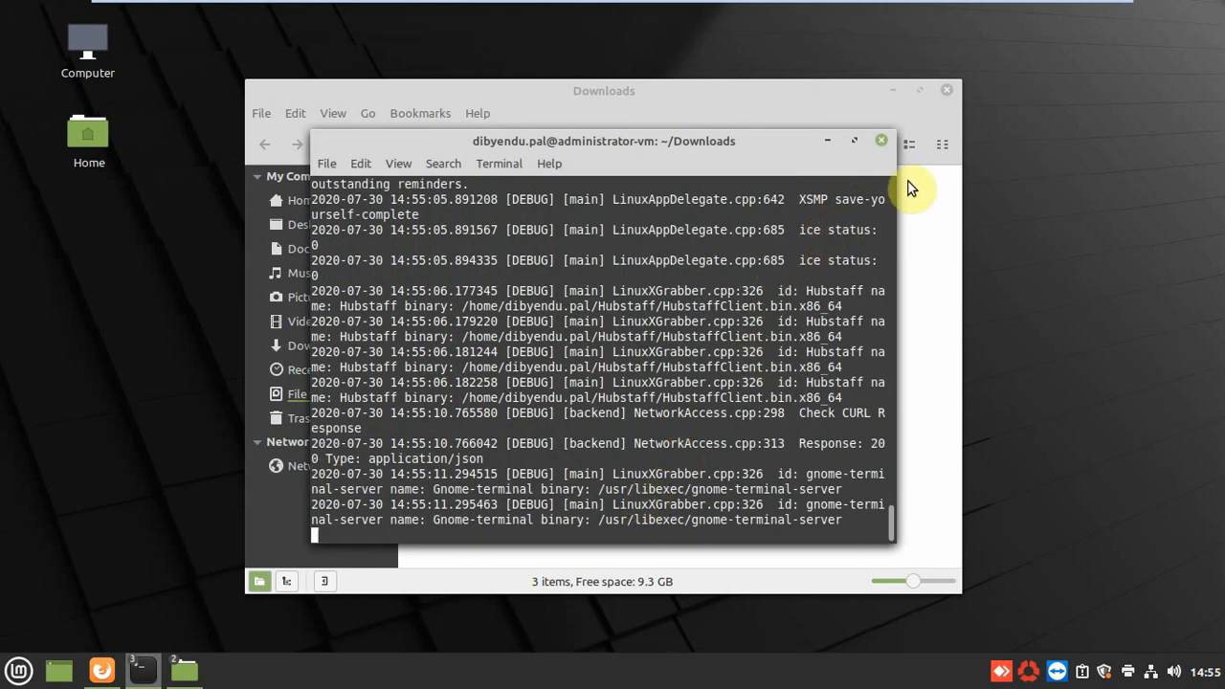
mouse_move(881, 143)
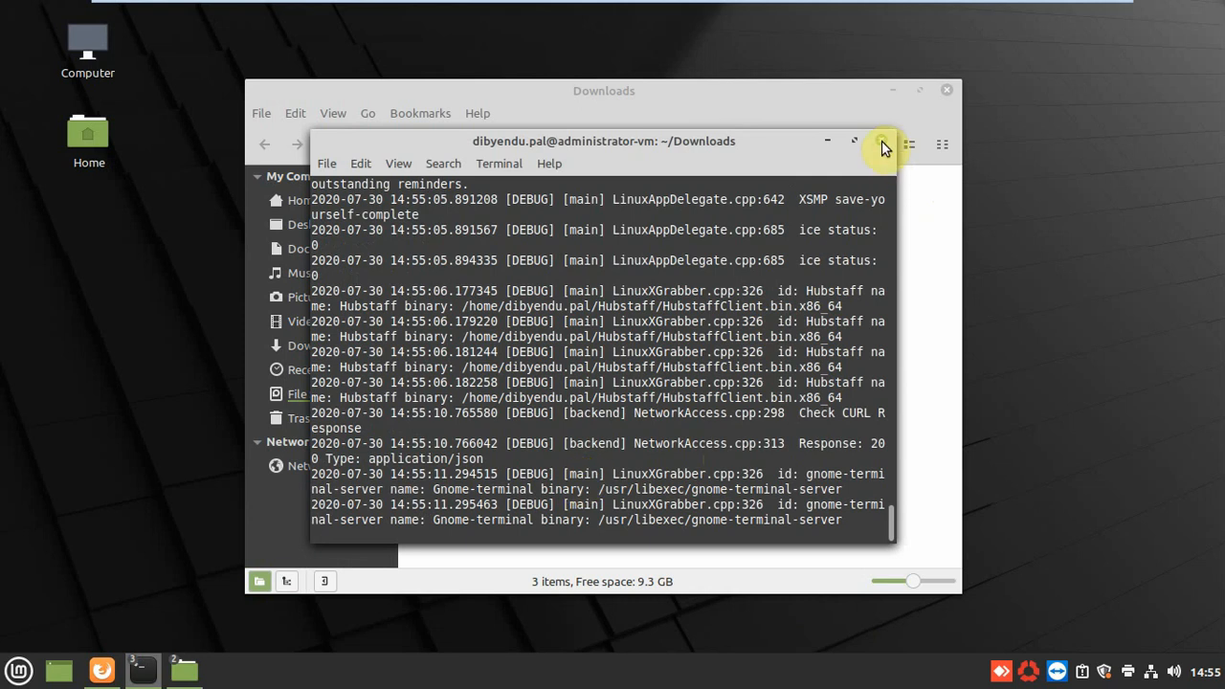
left_click(881, 142)
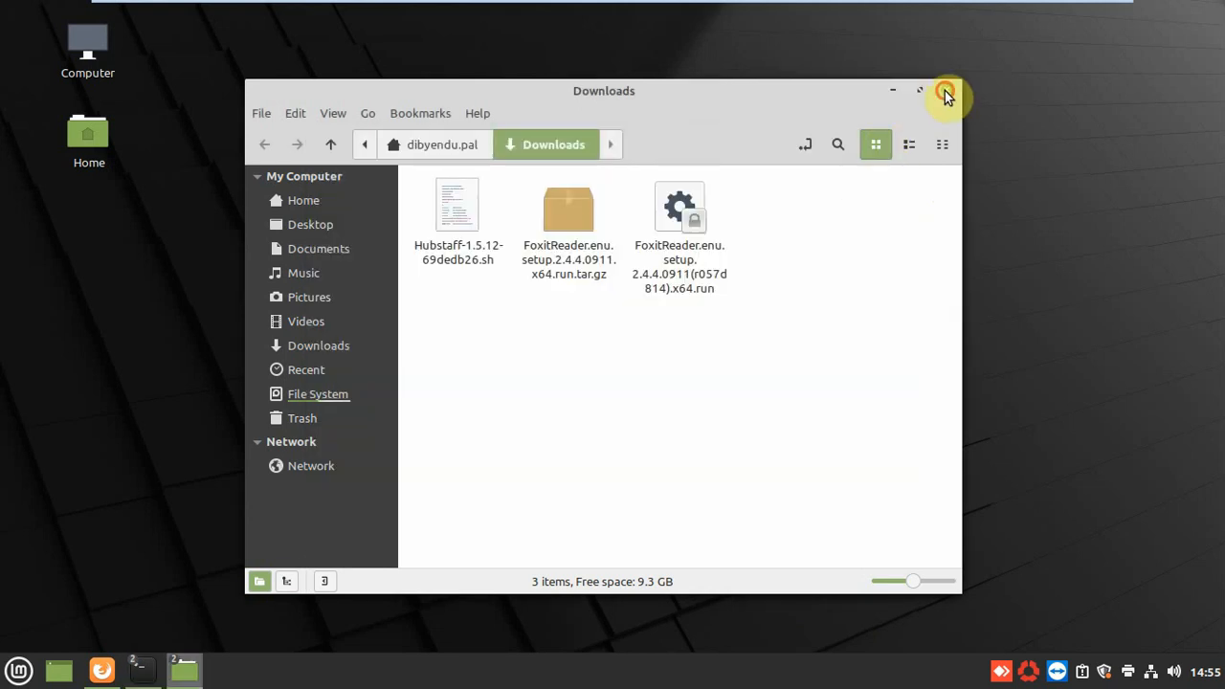